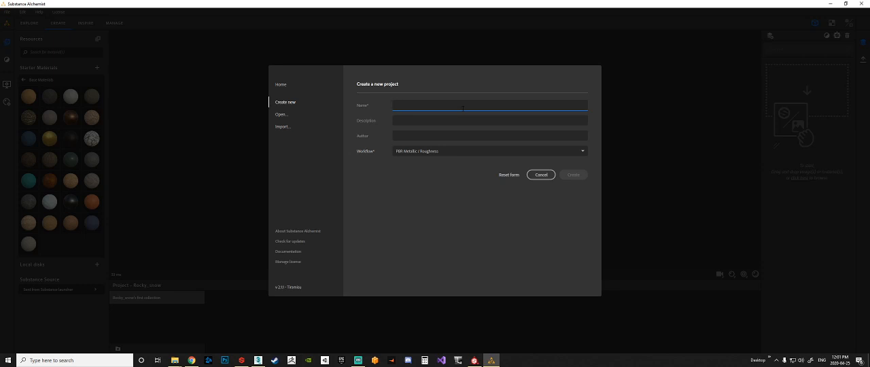
mouse_move(399, 117)
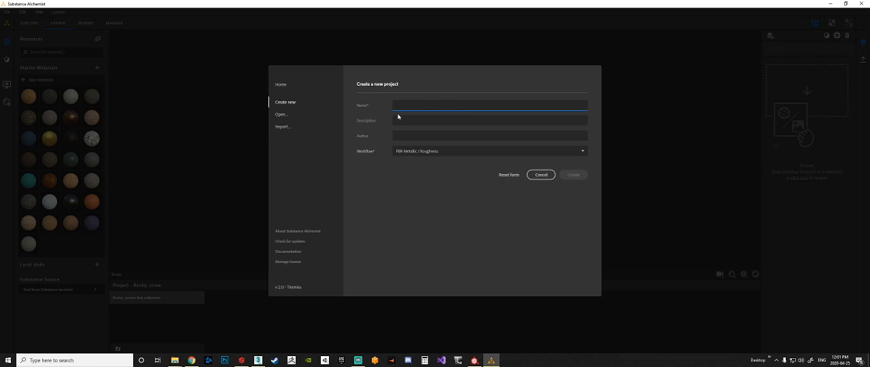
- Switch between the streaming software, the metal textures website and Alchemist's new-project dialog
click(489, 105)
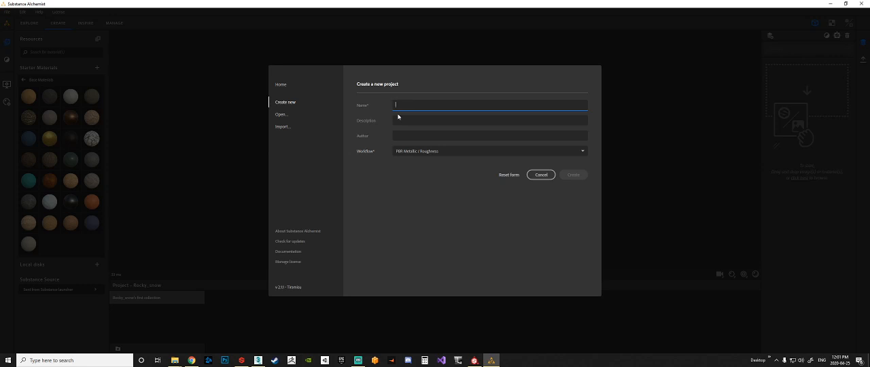
mouse_move(420, 114)
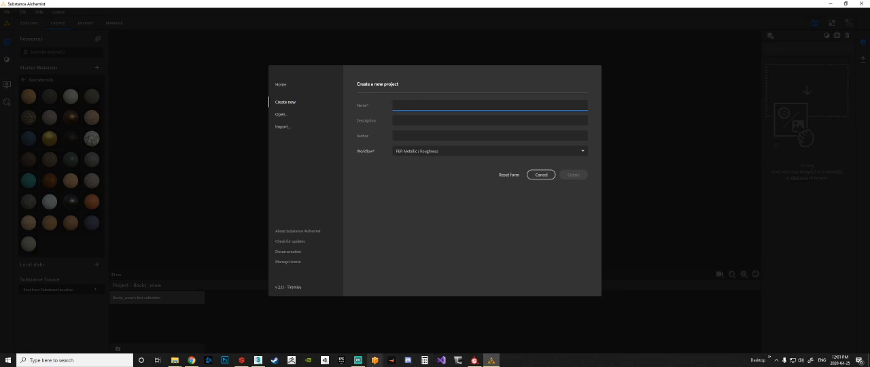
click(356, 360)
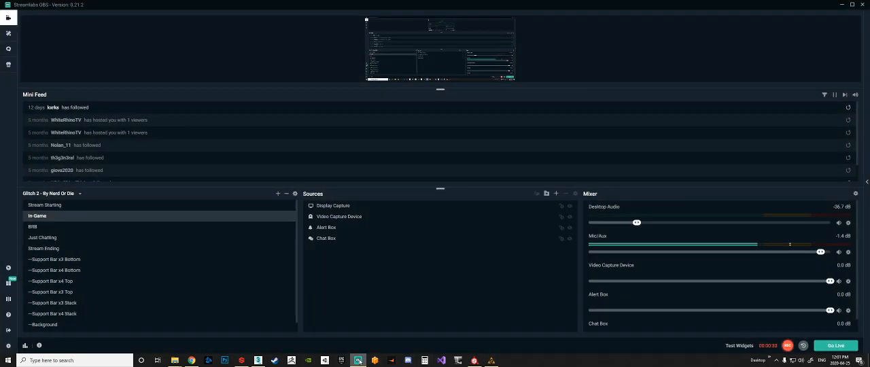
click(490, 360)
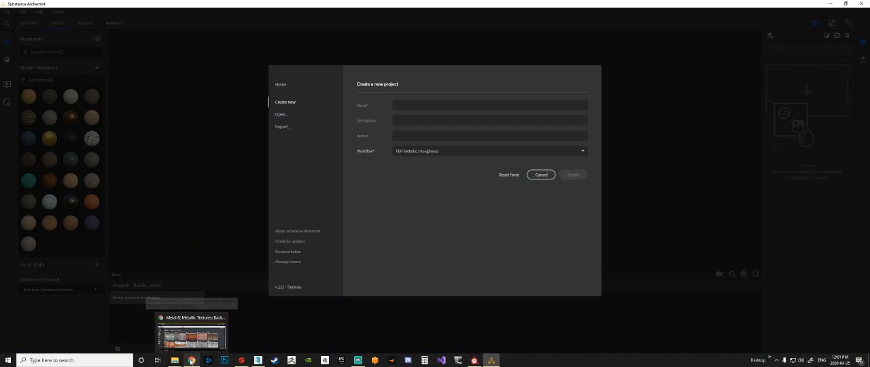
mouse_move(302, 180)
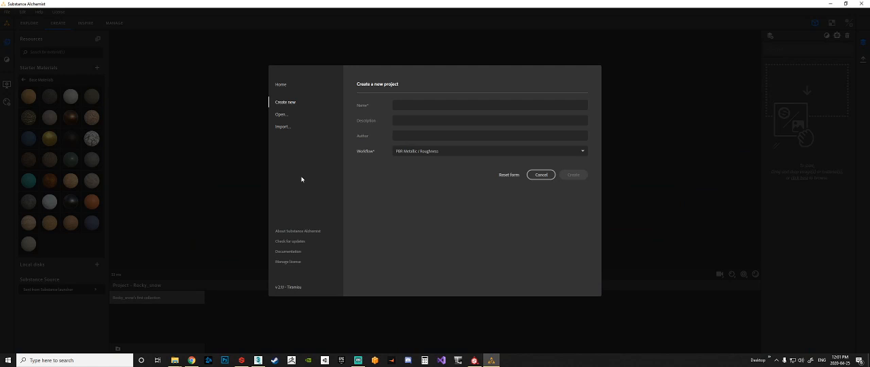
mouse_move(284, 171)
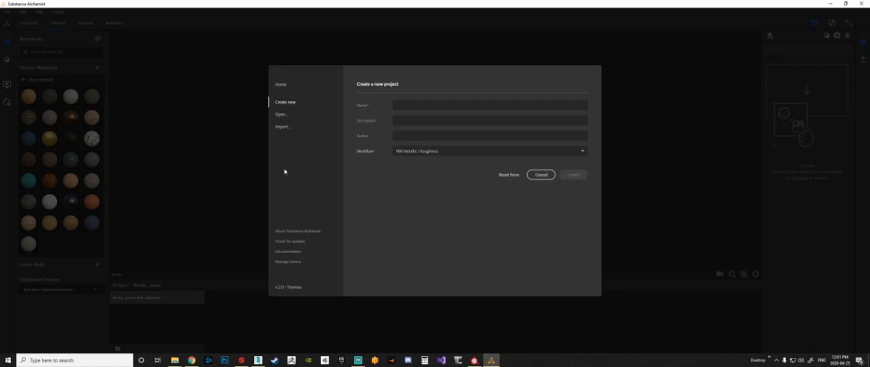
click(193, 361)
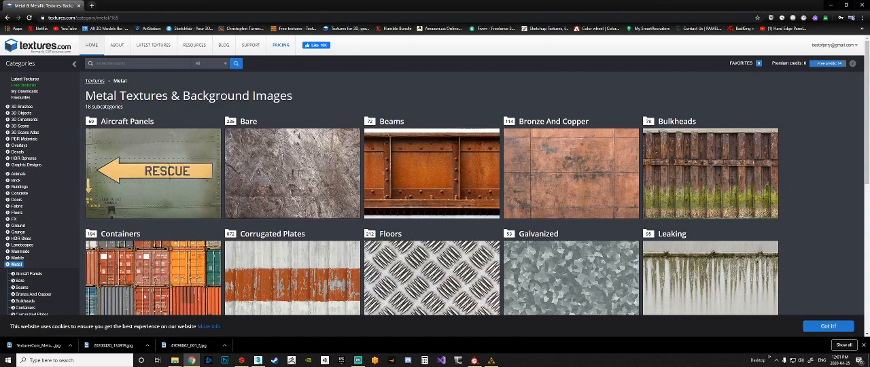
mouse_move(561, 256)
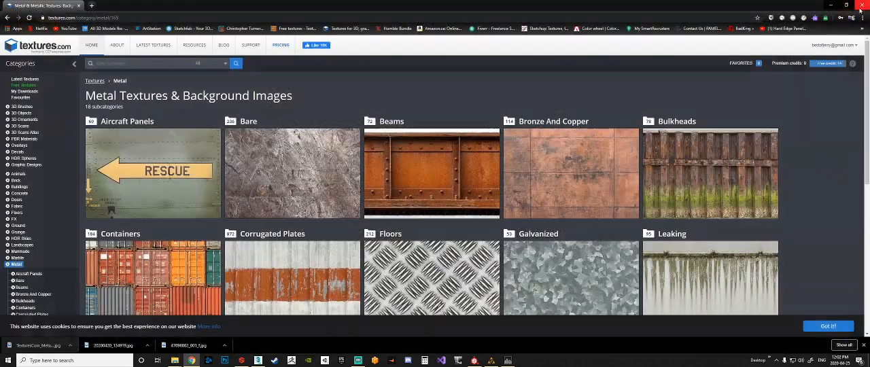
click(492, 360)
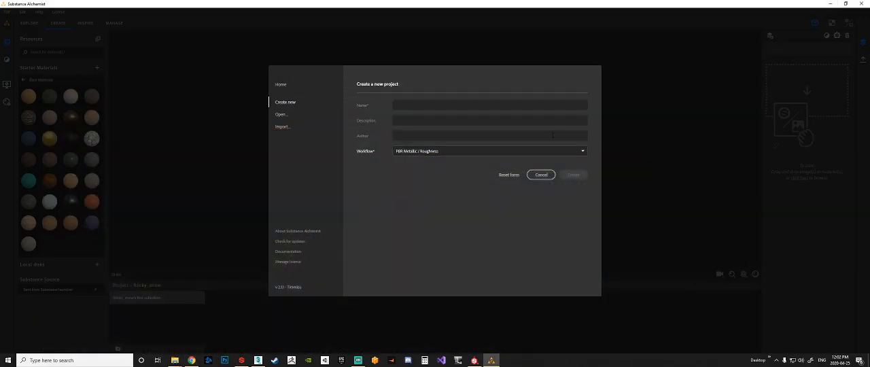
- Name the new project Painted_metal and create it
text(r)
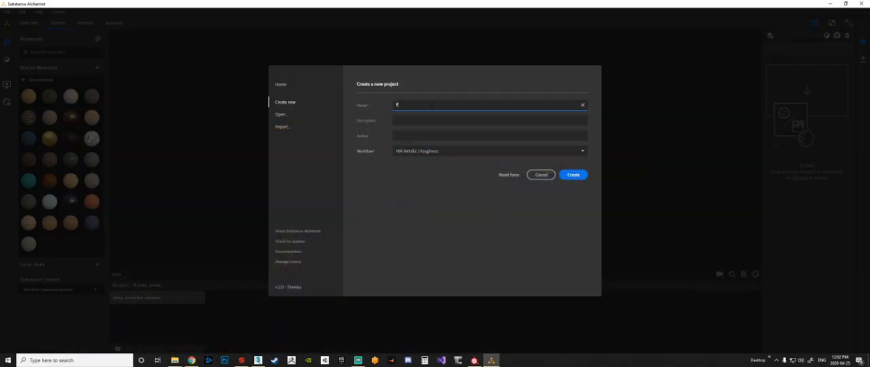
text(Painted_meta)
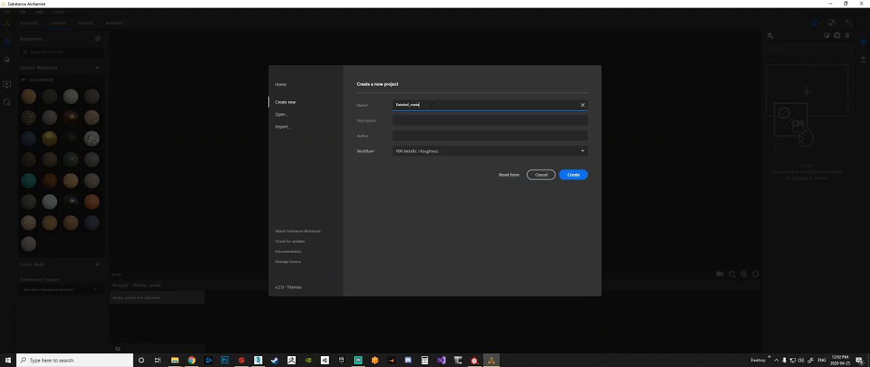
click(574, 174)
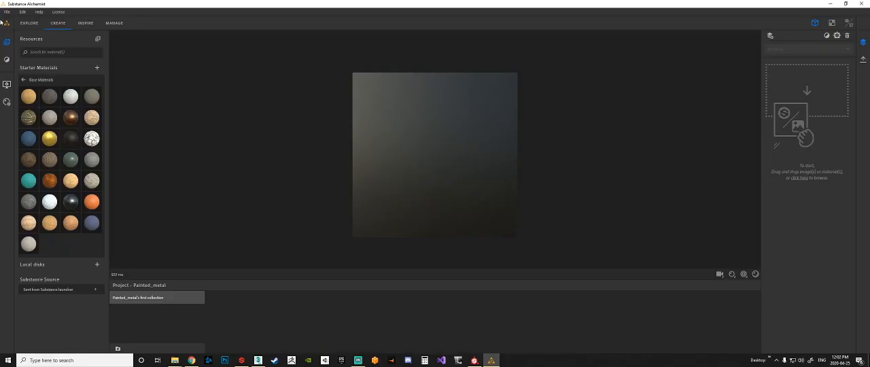
click(7, 11)
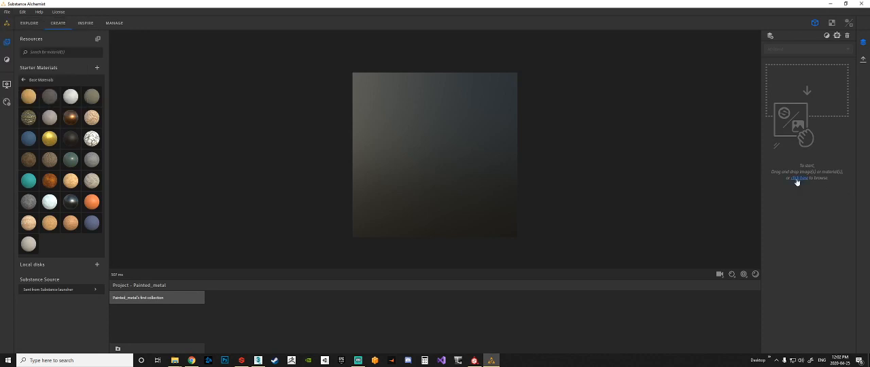
- Import the texture image file using the 'Use as bitmap' material creation template
click(796, 178)
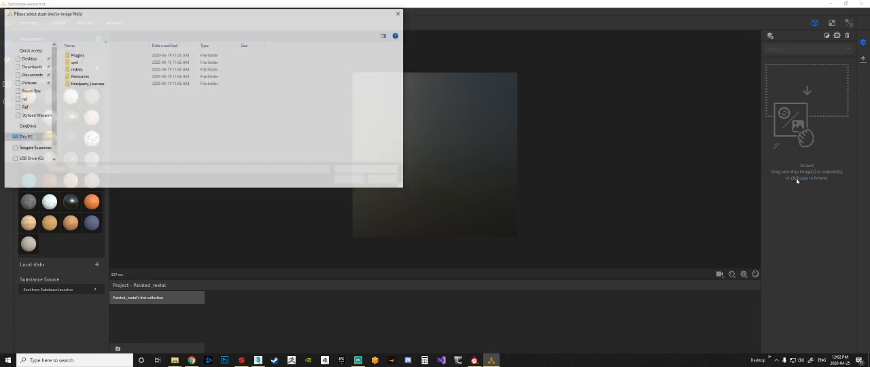
click(27, 62)
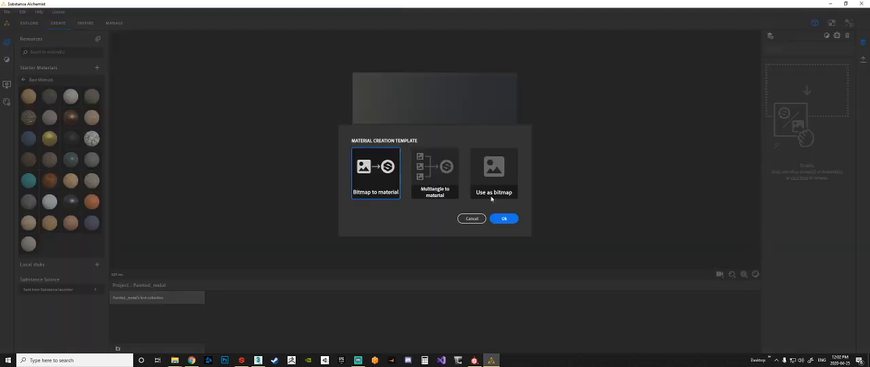
click(494, 174)
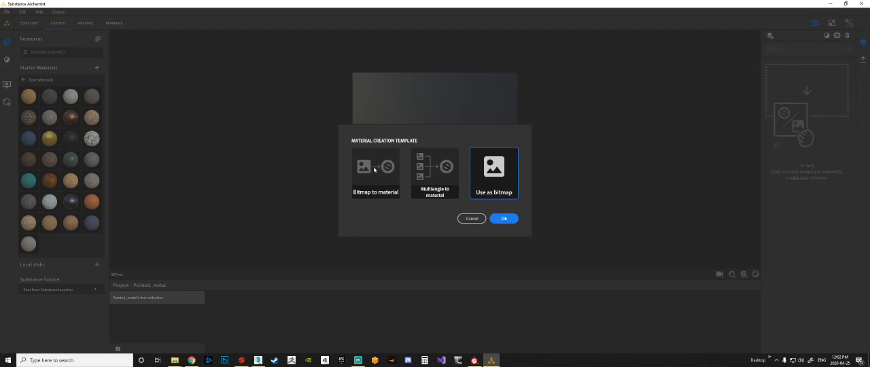
click(503, 217)
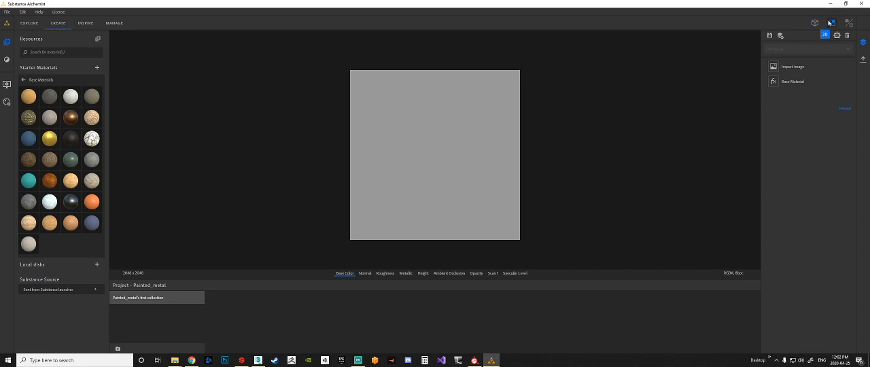
- Show the imported image in the viewport with tiling preview enabled, then bring up the filter list
click(491, 273)
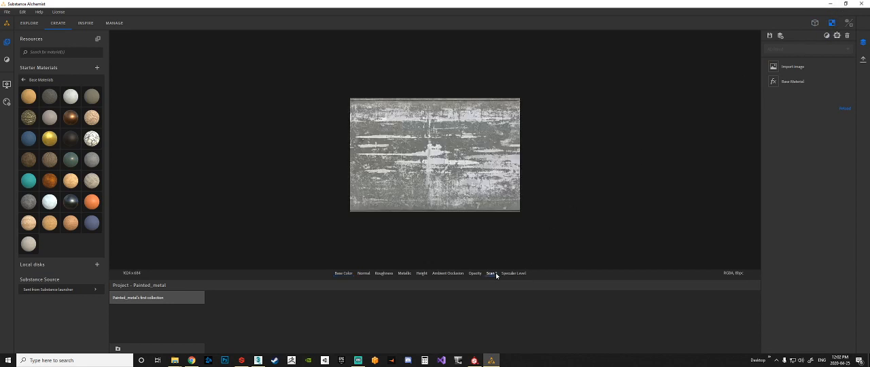
click(492, 274)
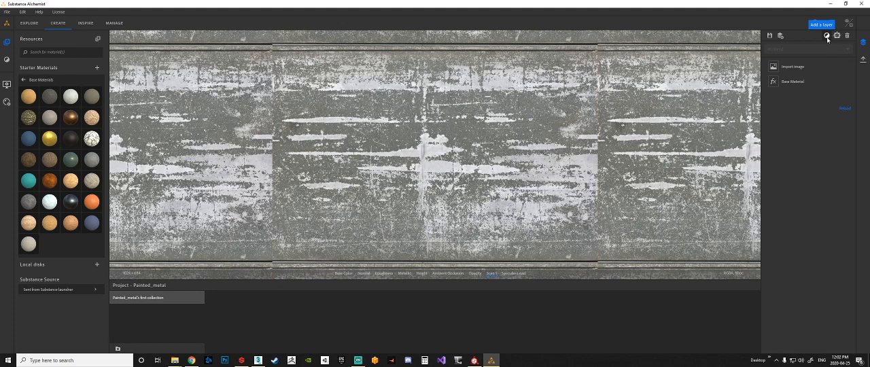
click(827, 36)
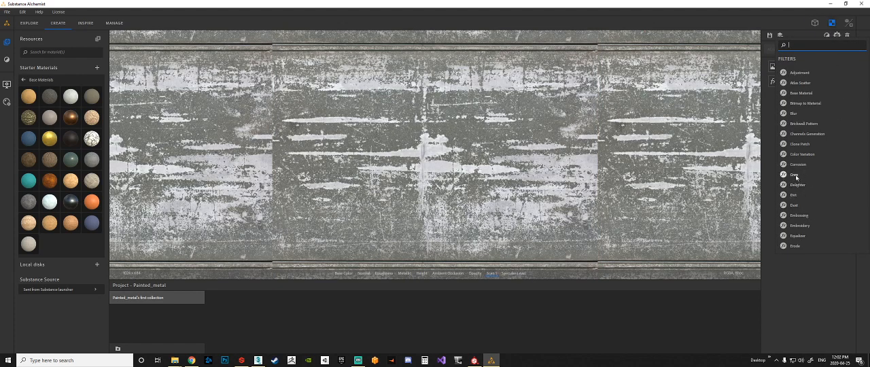
- Add the Crop filter to the painted-metal texture
click(794, 174)
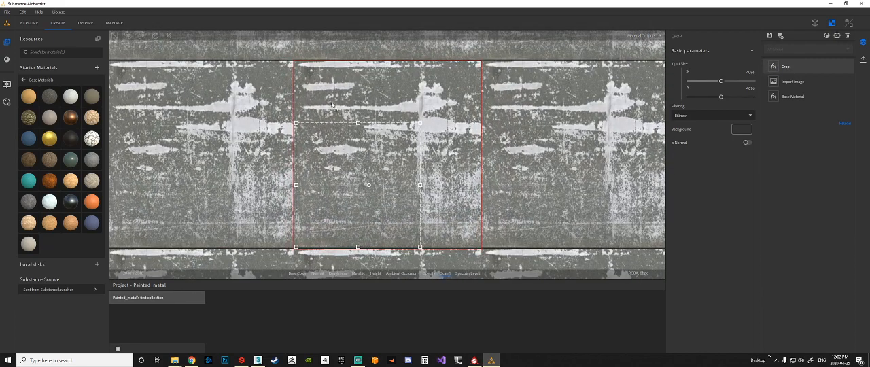
mouse_move(438, 81)
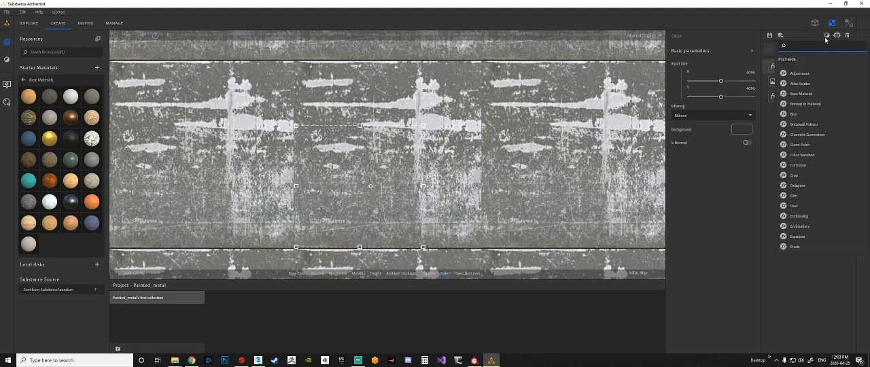
mouse_move(805, 242)
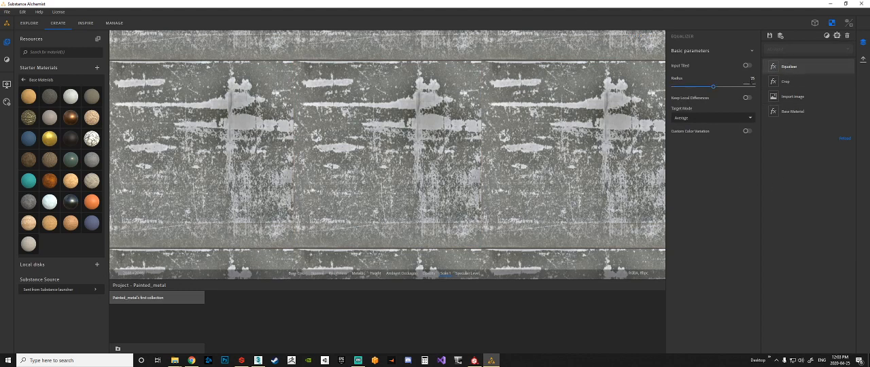
- Drag the Equalizer Radius slider up to even out the texture's shading
drag(714, 87, 723, 87)
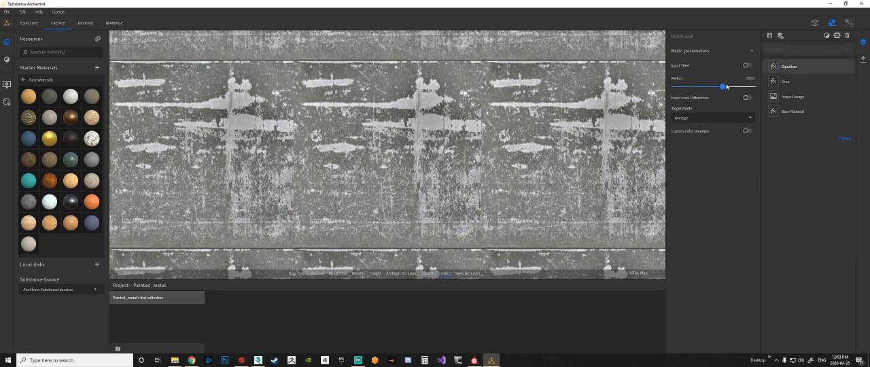
drag(723, 87, 726, 87)
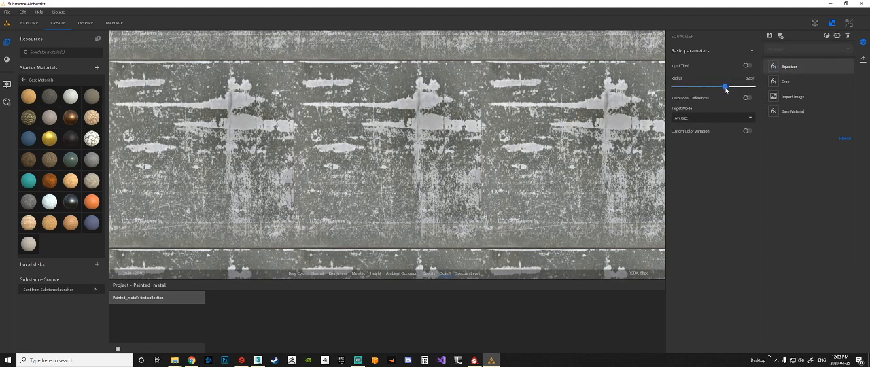
drag(726, 87, 743, 87)
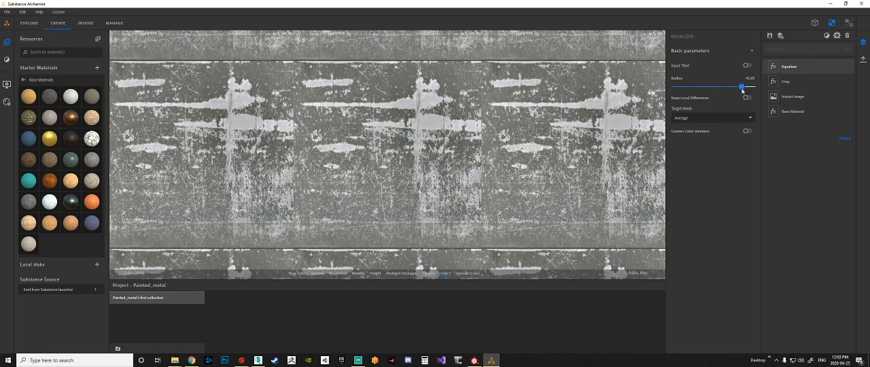
drag(742, 87, 742, 87)
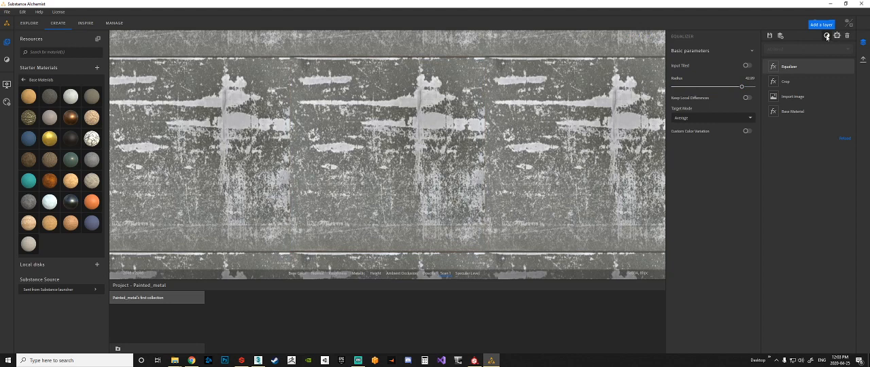
click(826, 35)
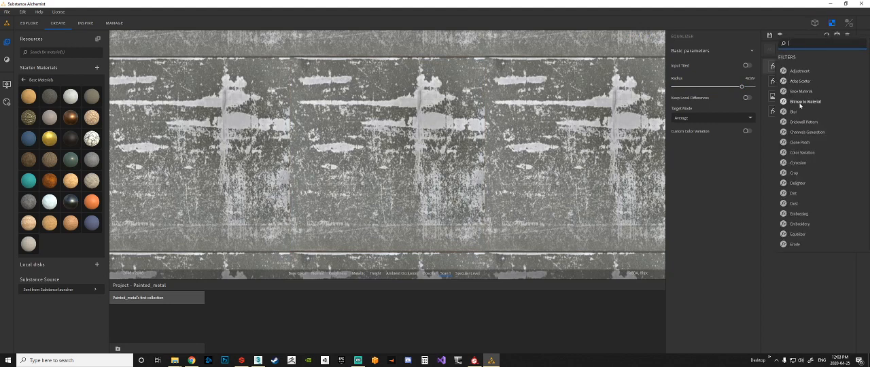
- Add a Bitmap to Material filter and view it on an orbited 3D cube with raised displacement amplitude
click(805, 100)
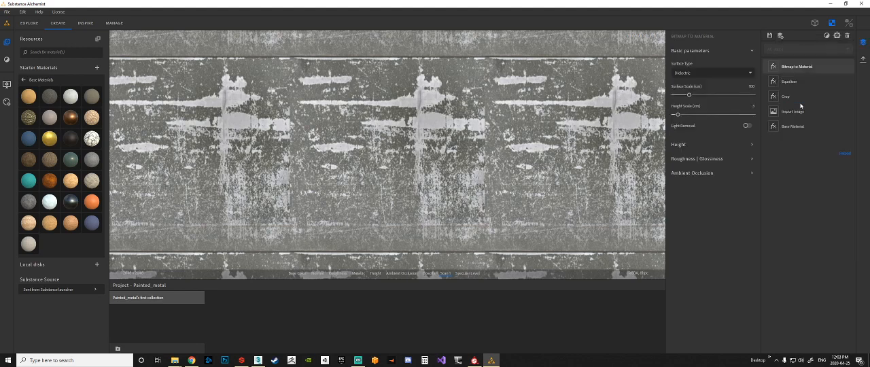
mouse_move(572, 201)
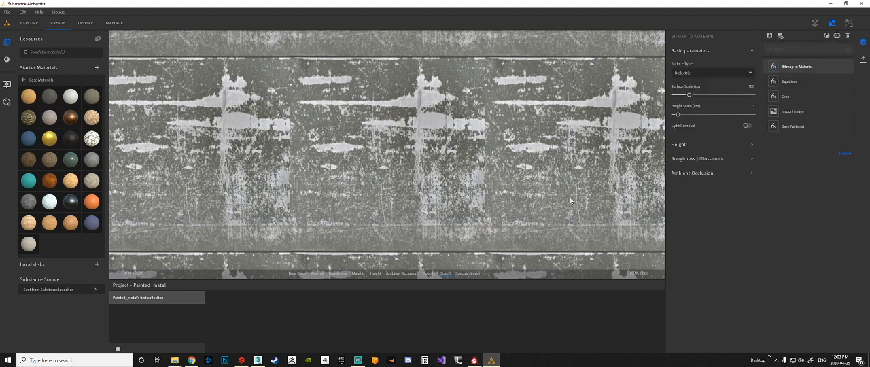
click(849, 22)
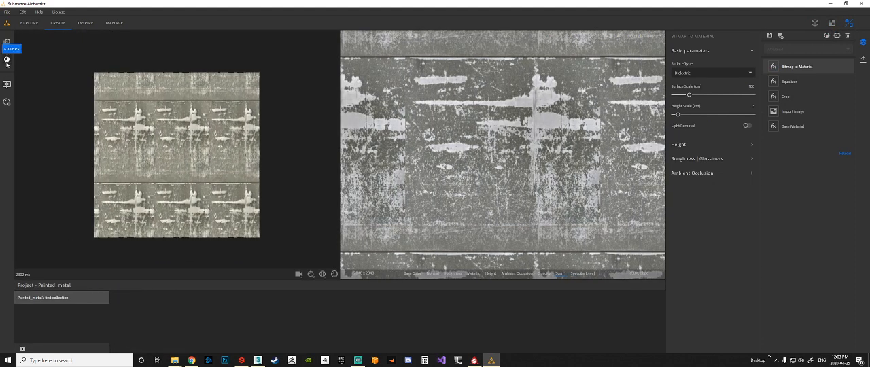
click(6, 59)
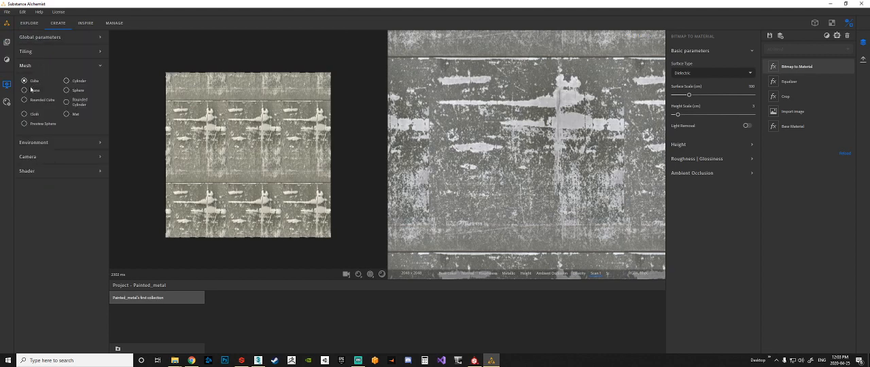
mouse_move(242, 166)
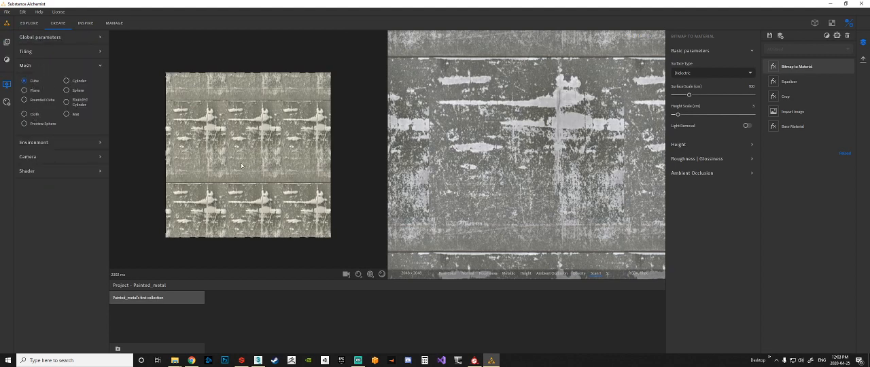
drag(245, 163, 261, 194)
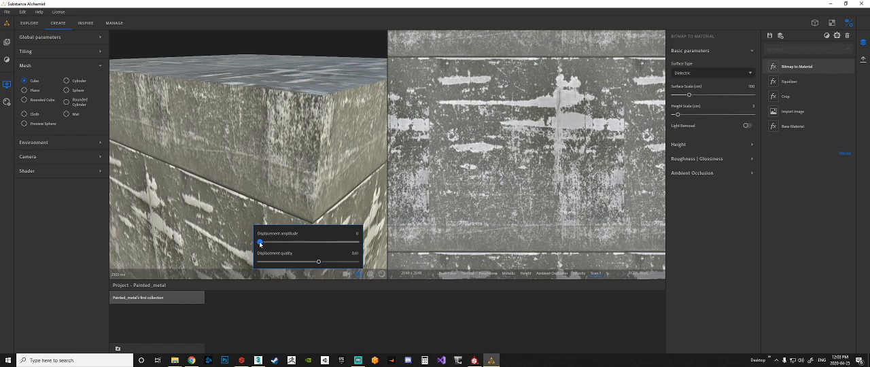
drag(260, 242, 261, 242)
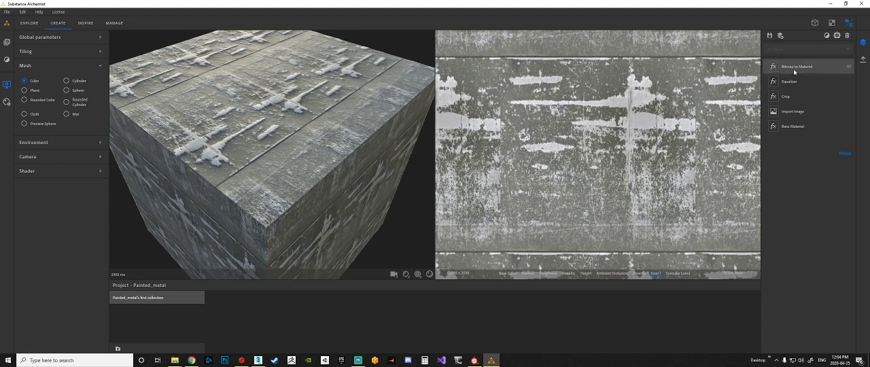
- Search the filters for 'met' and add Metal Finish to the stack
click(827, 35)
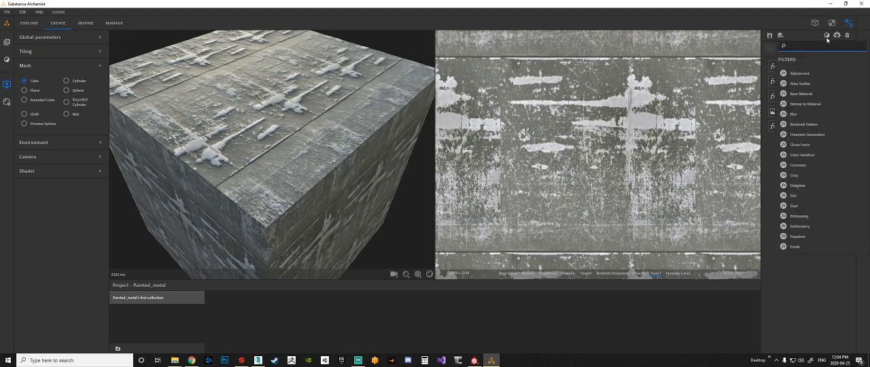
text(met)
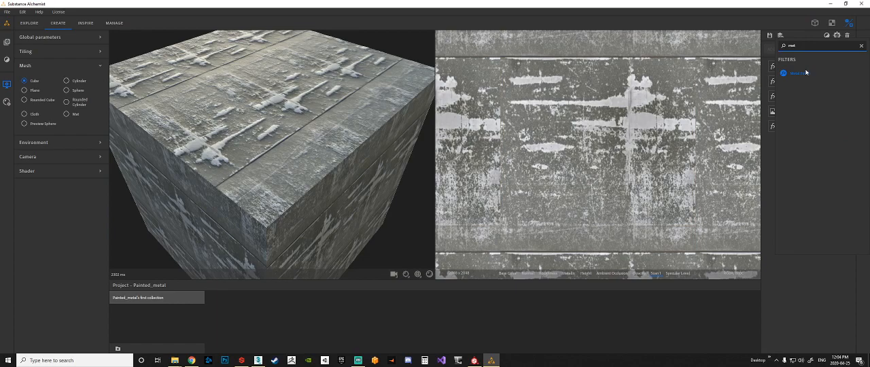
click(791, 65)
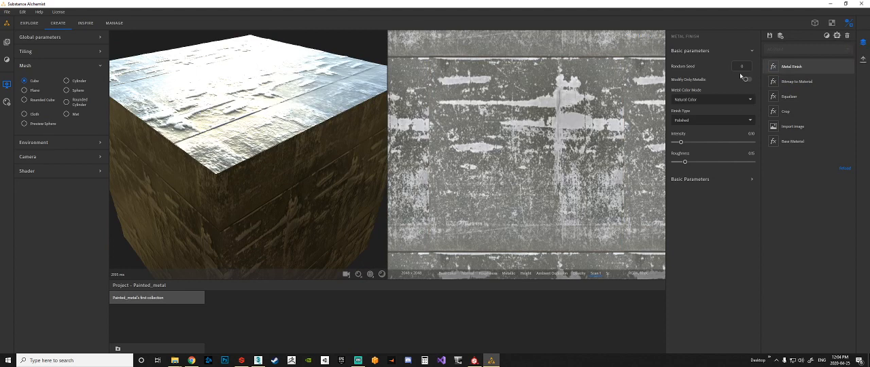
mouse_move(333, 101)
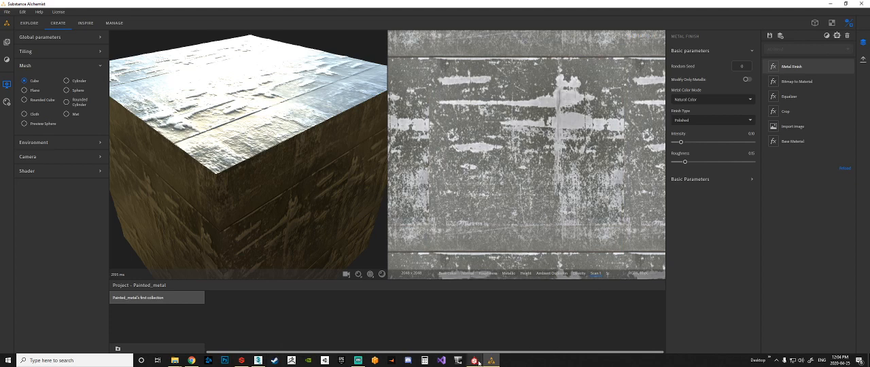
- Switch to Substance Painter and open the recent revolver project, accepting the update notice
click(475, 360)
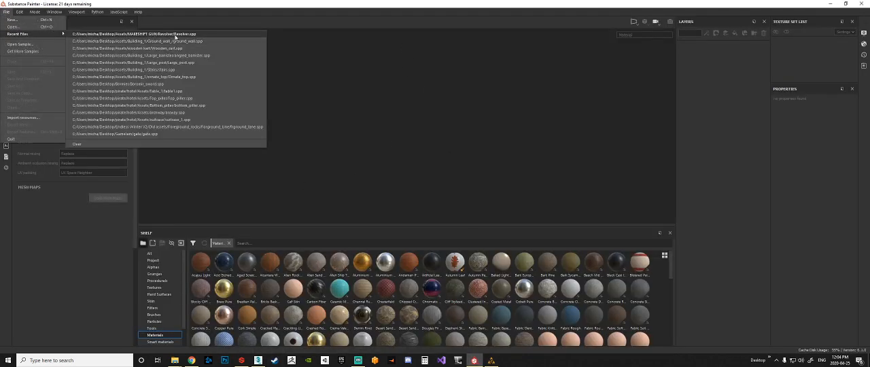
click(161, 34)
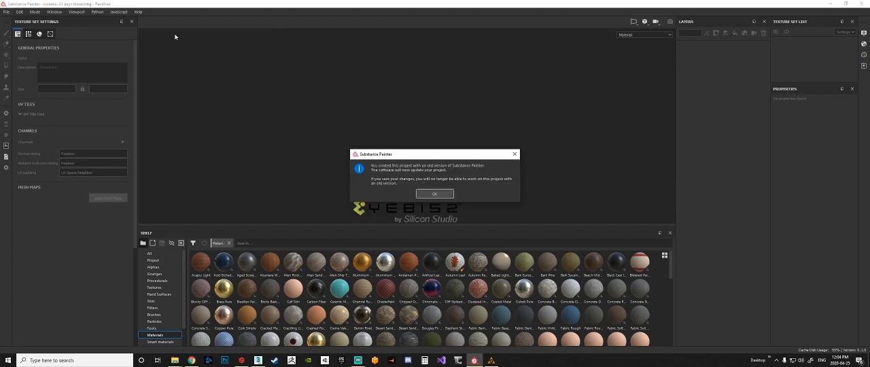
click(434, 193)
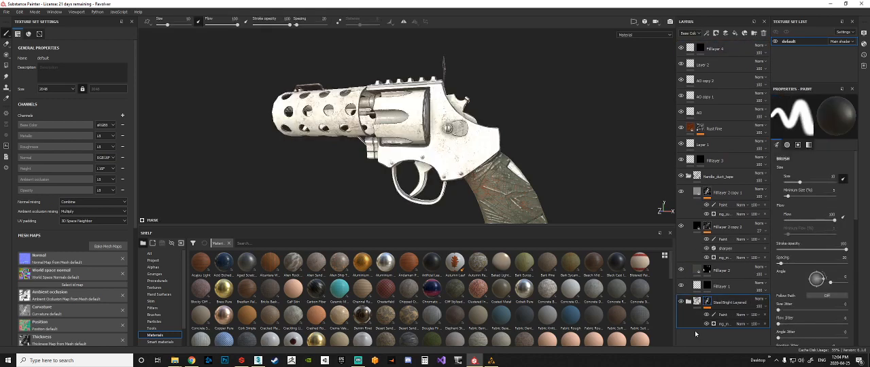
click(721, 285)
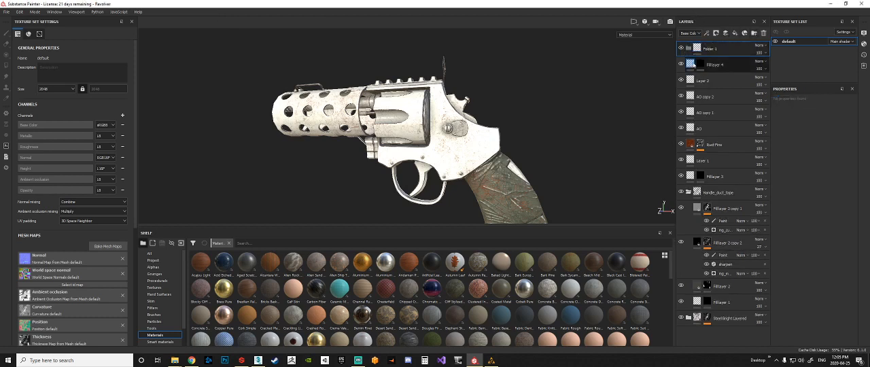
- Create a new project using the revolver mesh file
click(715, 66)
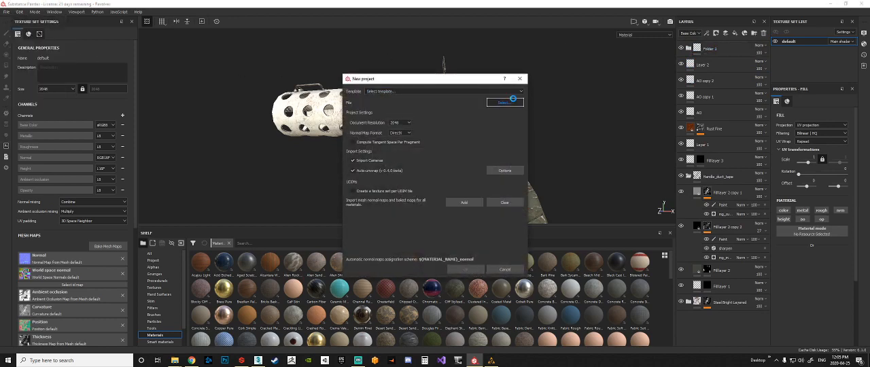
click(521, 101)
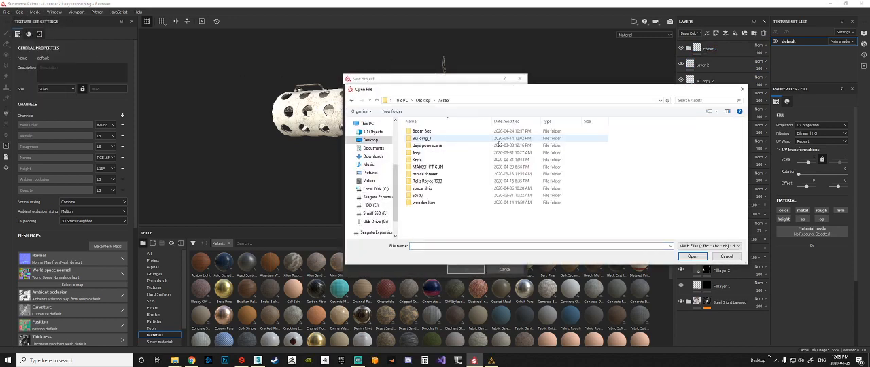
double_click(427, 165)
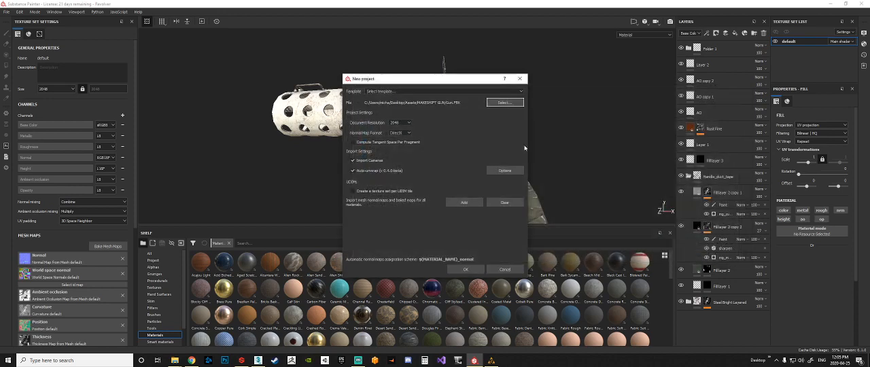
click(465, 269)
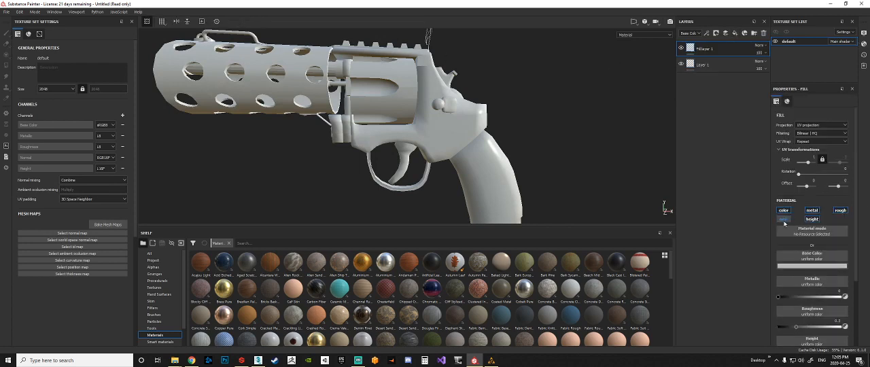
- Set the fill's Base Color to orange
click(783, 219)
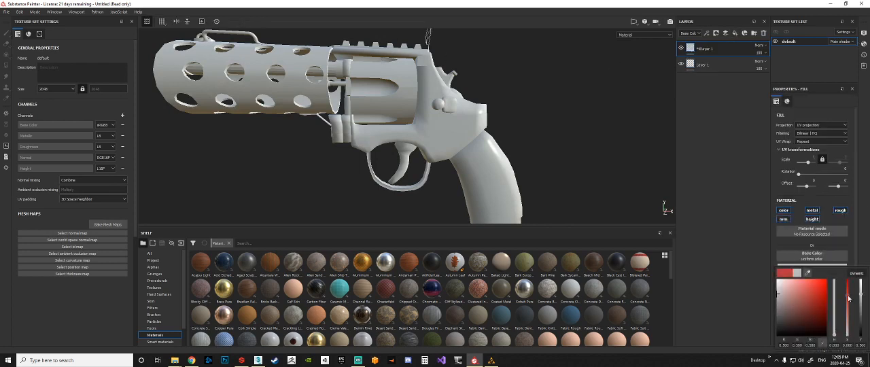
click(822, 291)
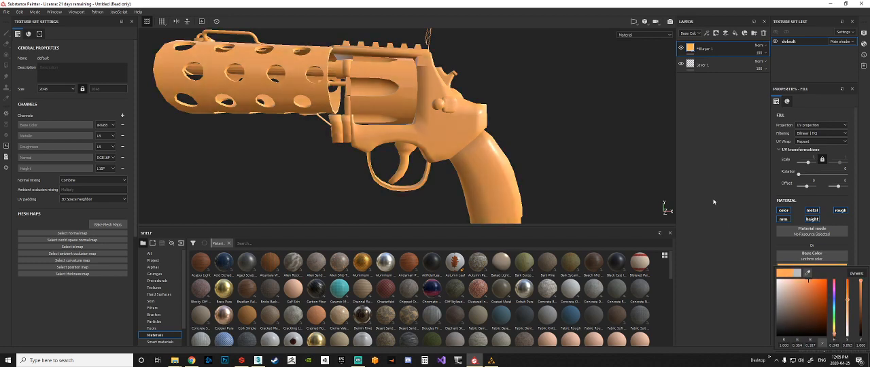
click(811, 219)
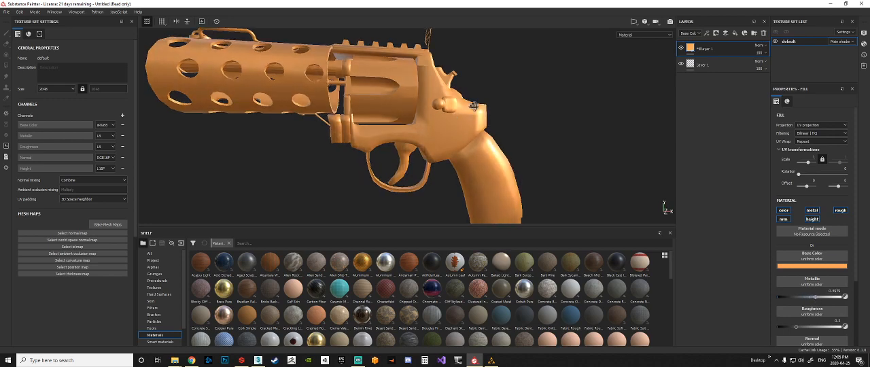
- Raise Metallic and lower Roughness for a shiny finish, inspecting the gun up close
drag(473, 106, 448, 83)
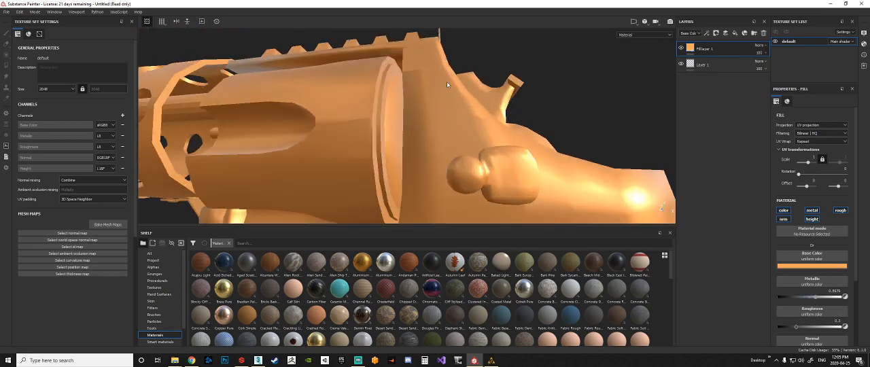
drag(448, 85, 468, 120)
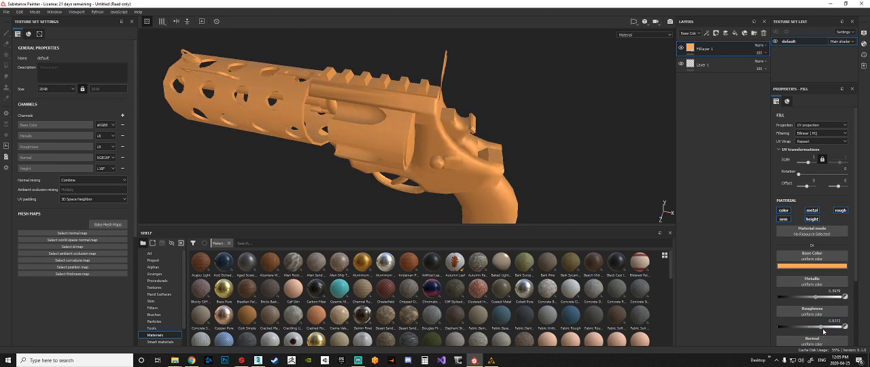
drag(408, 136, 490, 102)
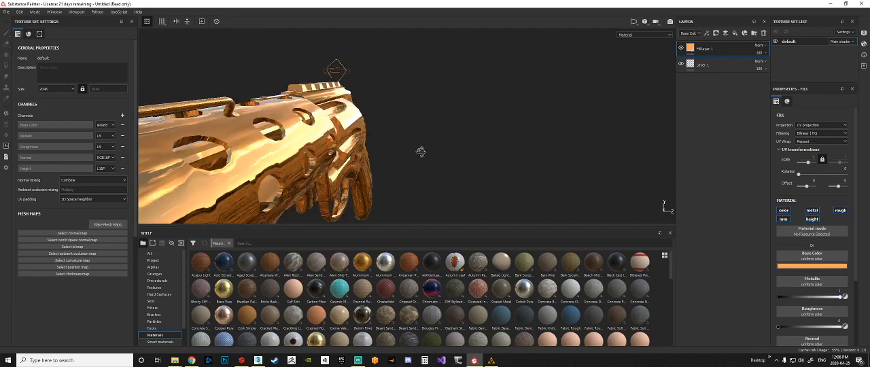
drag(420, 150, 237, 133)
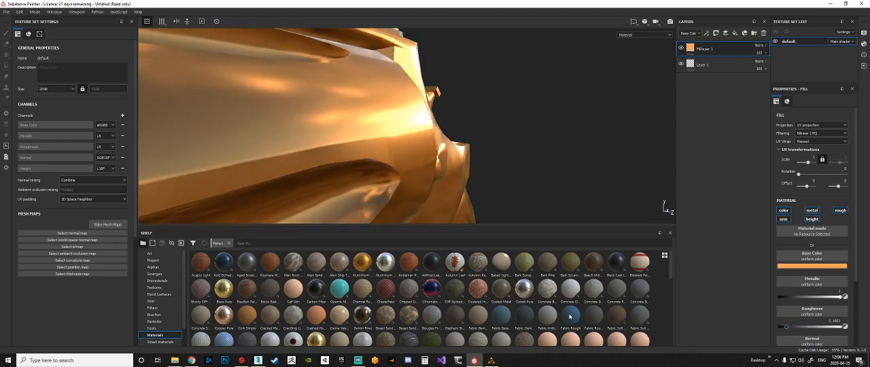
- Drive the revolver fill's Roughness slot with a Grunge map from the shelf
click(157, 280)
text(scra)
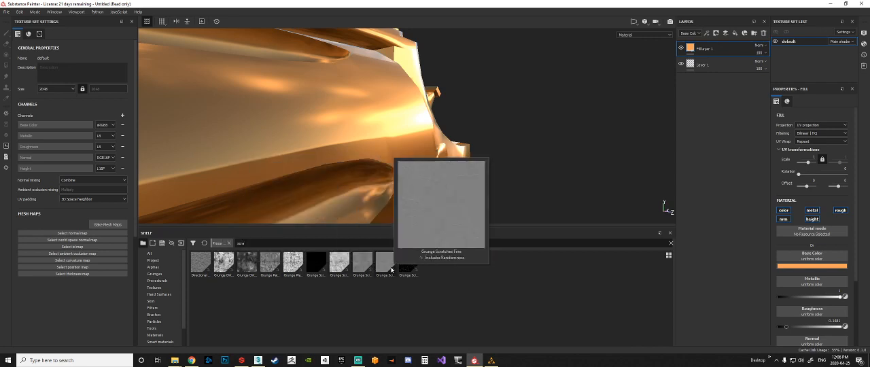
mouse_move(362, 265)
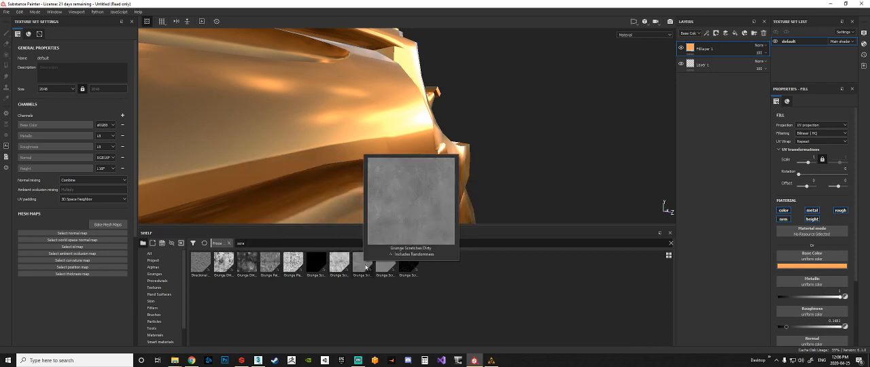
click(362, 263)
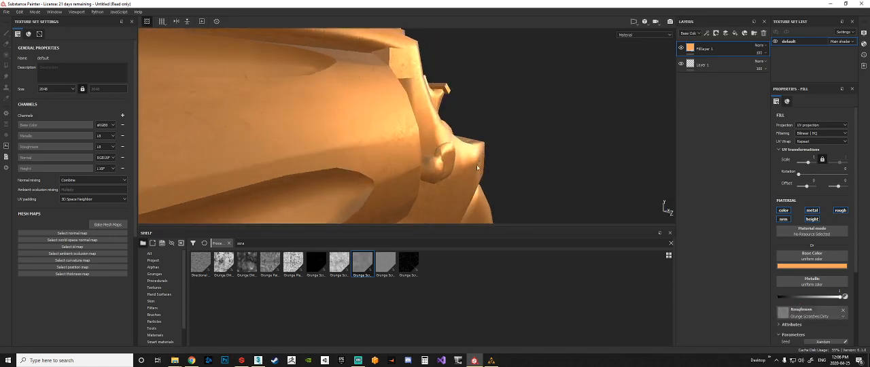
mouse_move(347, 93)
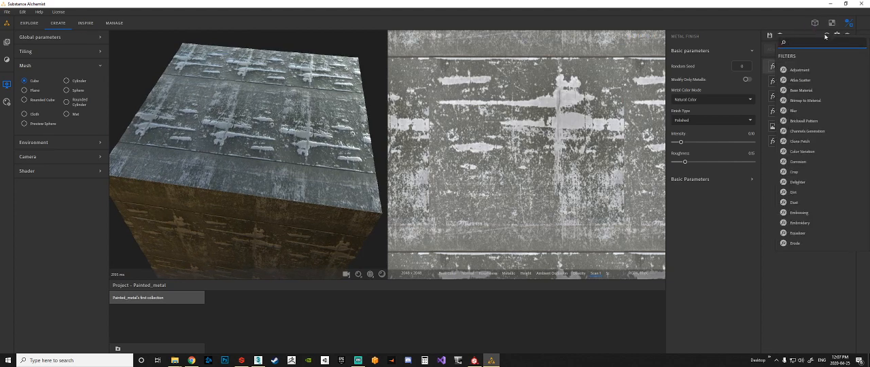
- Add the Make It Tile Advanced filter above Metal Finish and show its parameters
text(ted)
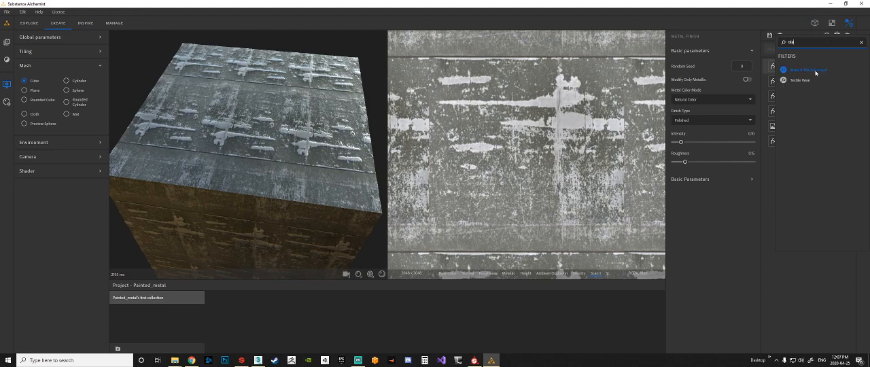
mouse_move(817, 70)
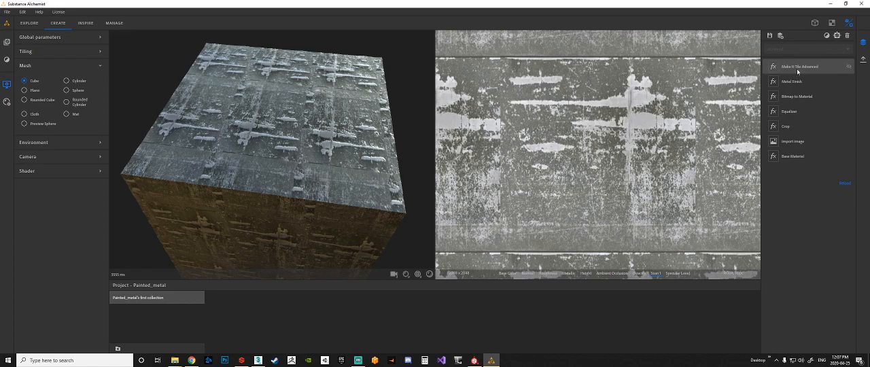
click(800, 65)
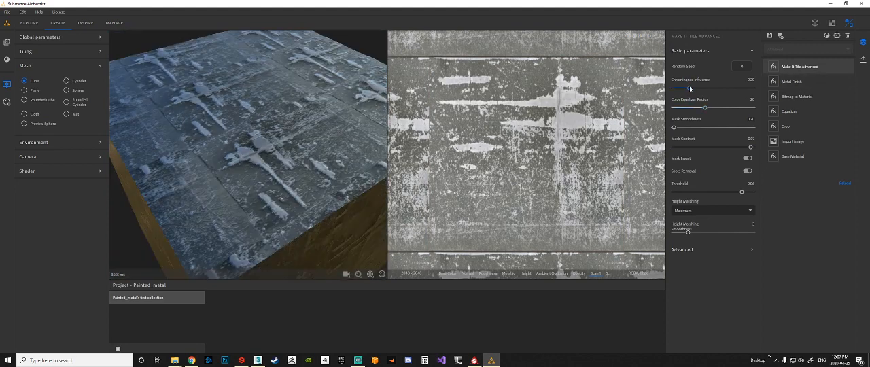
- Raise the tiling filter's Chrominance Influence so colour guides the repeat more strongly
drag(675, 90, 699, 90)
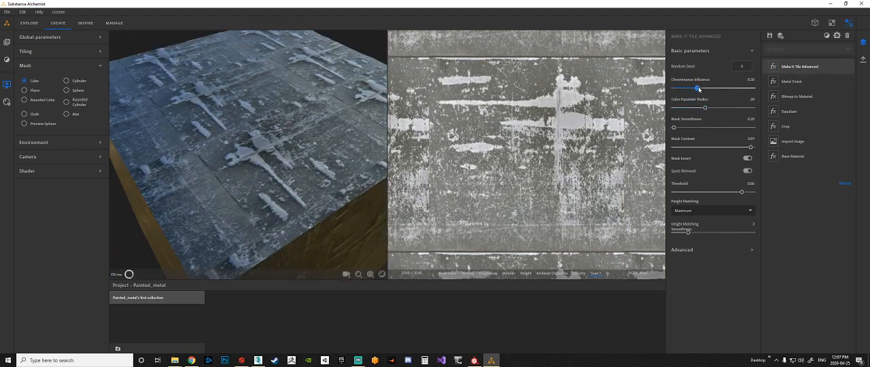
drag(699, 90, 700, 90)
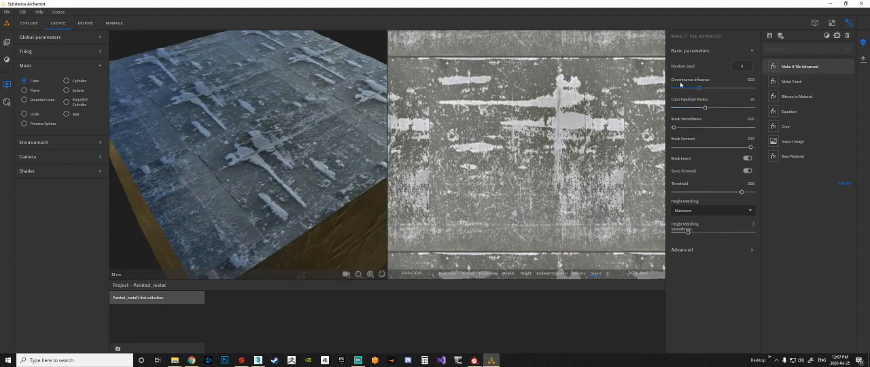
drag(699, 87, 707, 89)
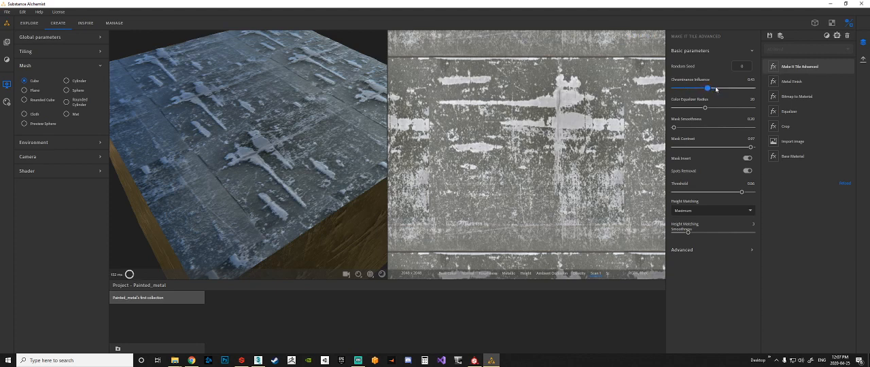
drag(707, 89, 753, 88)
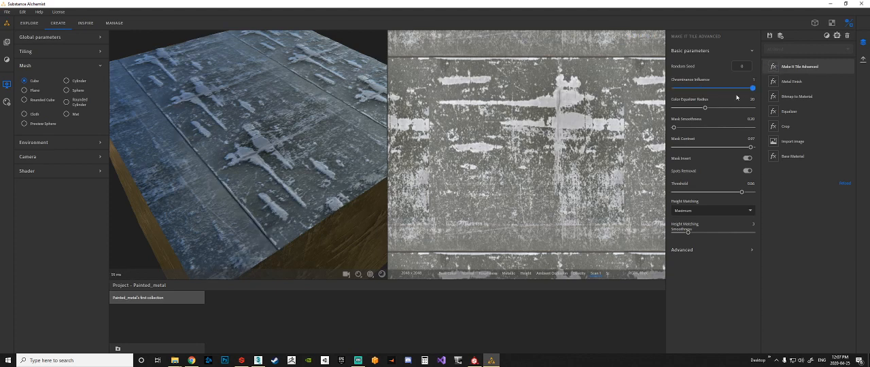
drag(753, 89, 674, 88)
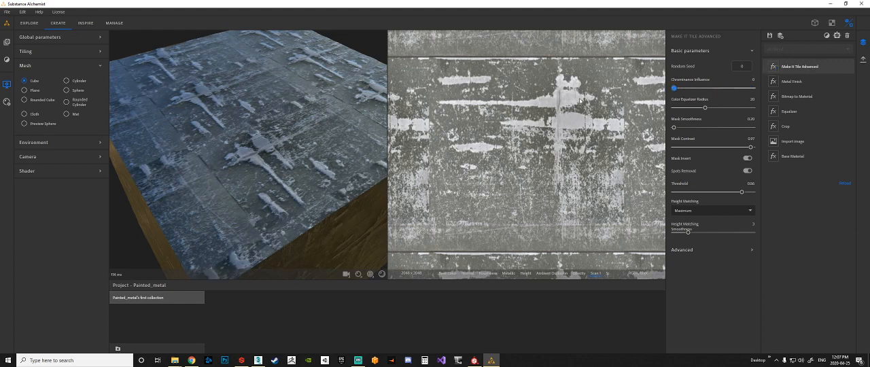
drag(675, 87, 709, 87)
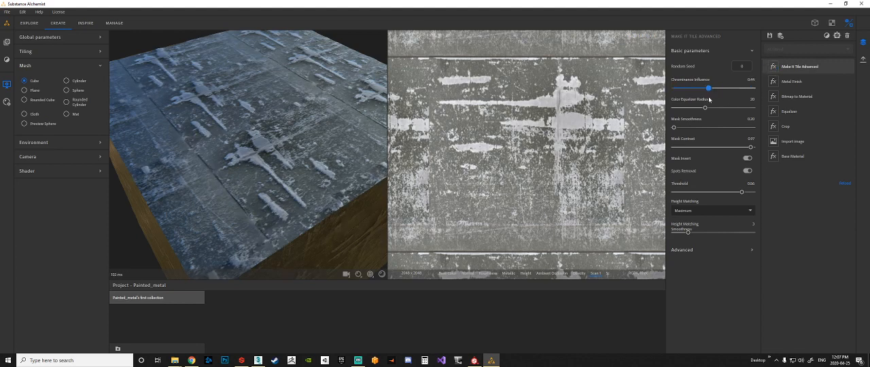
drag(709, 88, 718, 89)
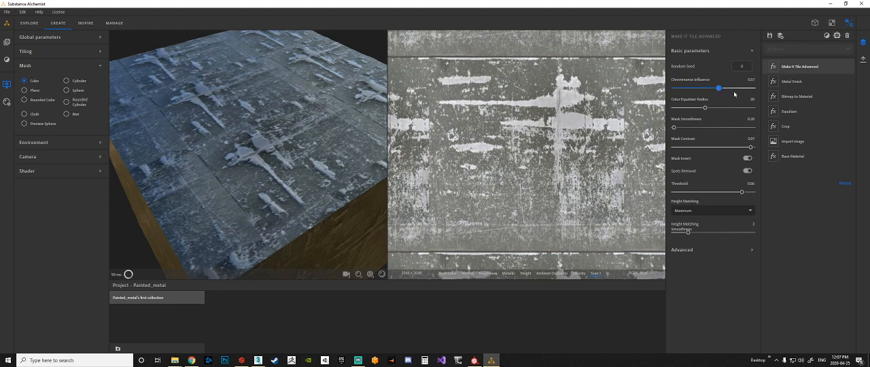
drag(718, 90, 745, 90)
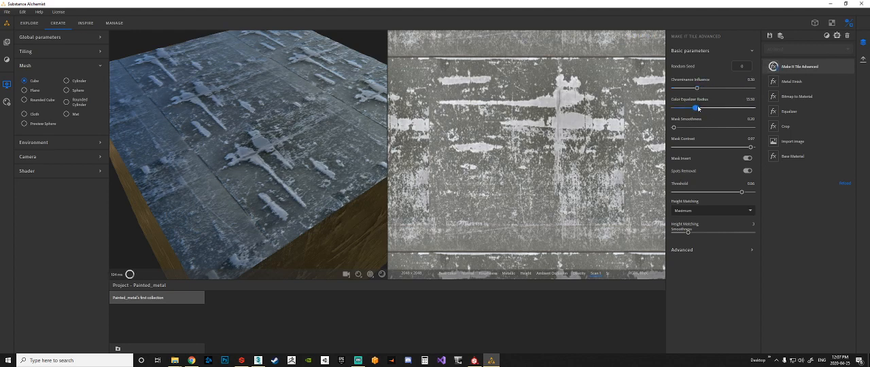
- Settle the Color Population Radius slightly lower for cleaner tiling
drag(699, 109, 675, 109)
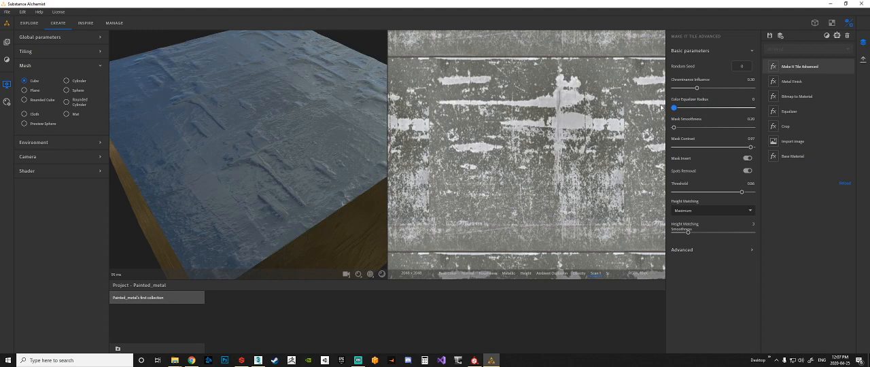
drag(674, 108, 696, 108)
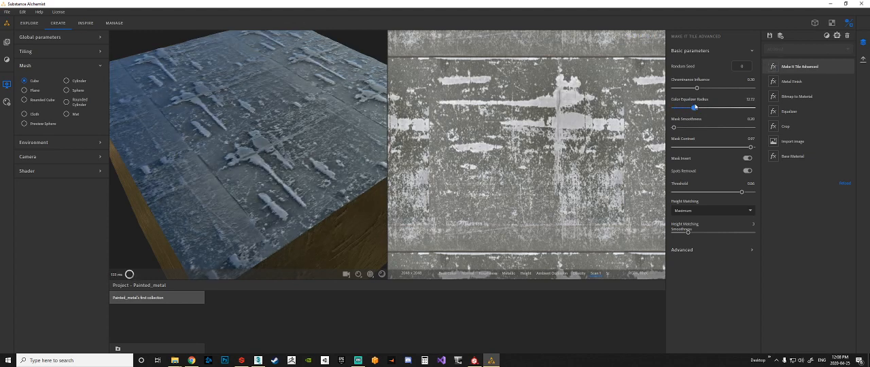
drag(695, 108, 680, 107)
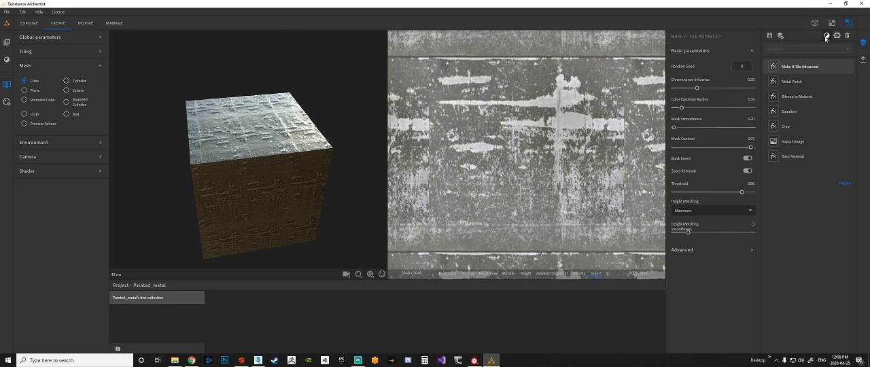
- Add a Paint filter from the Filters list on top of the stack
click(801, 65)
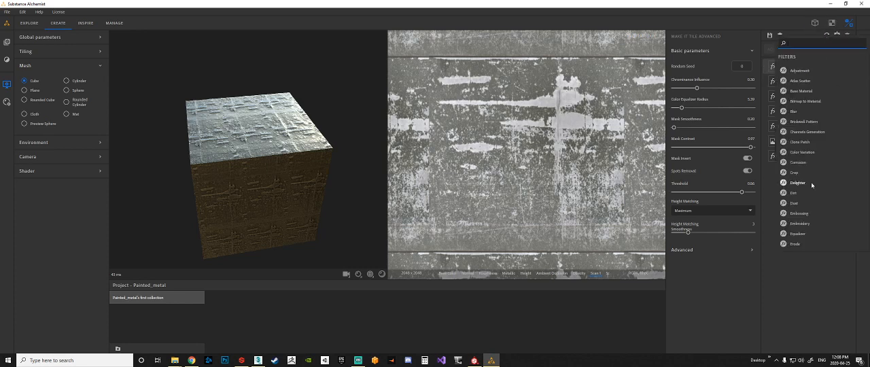
scroll(down, 3)
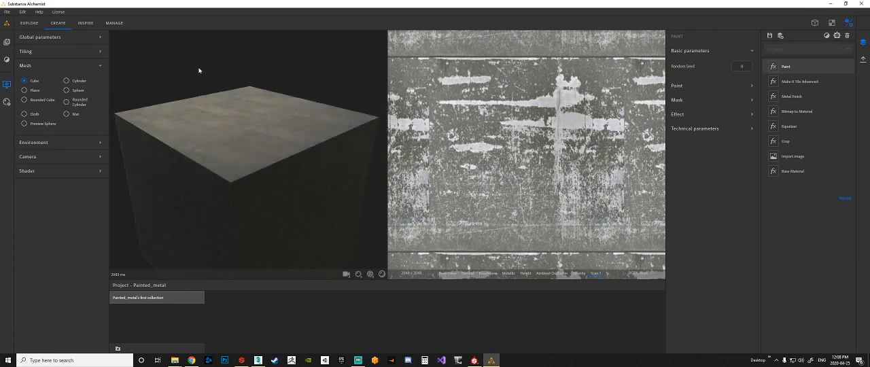
- Set the Paint filter's Paint Color to a deep dark red
click(786, 65)
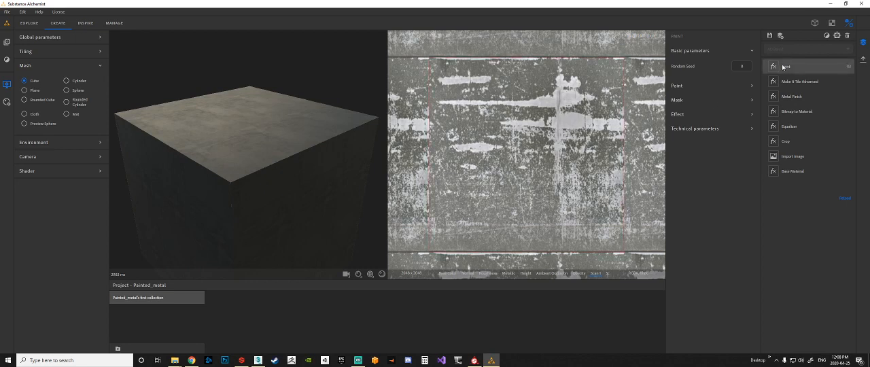
click(786, 65)
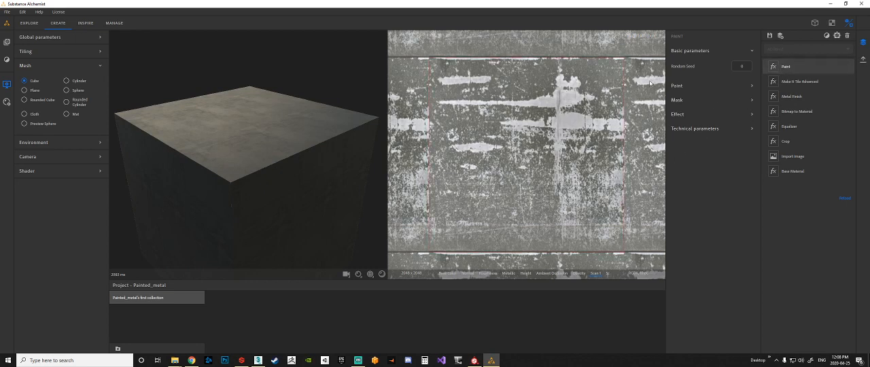
click(677, 86)
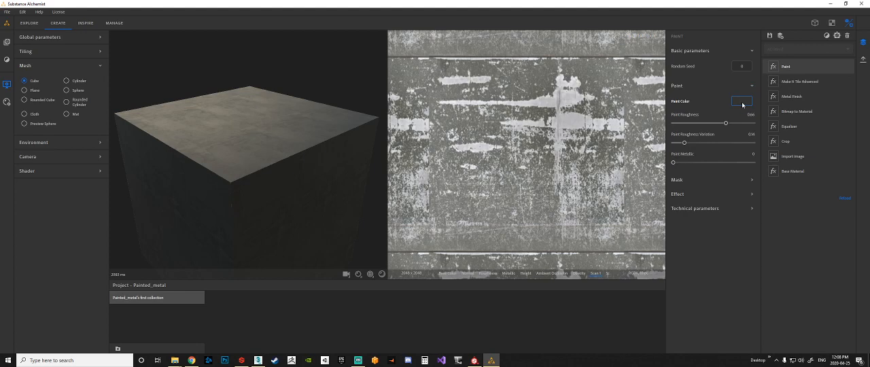
click(743, 101)
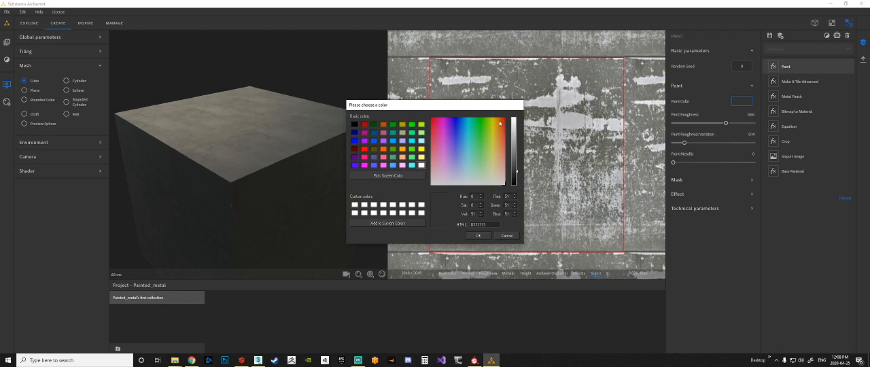
click(514, 121)
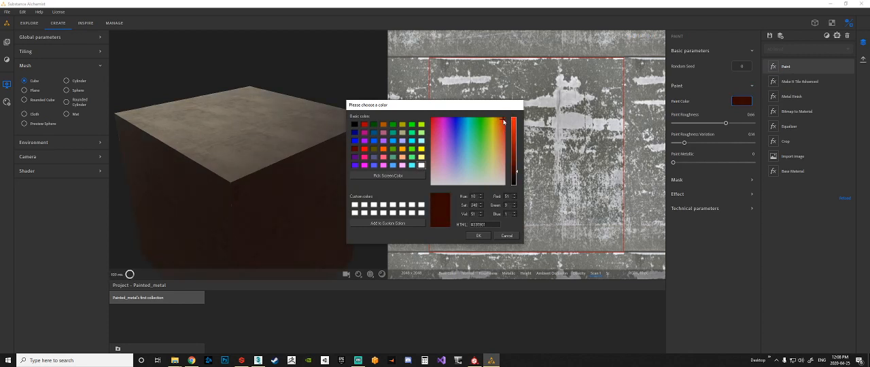
drag(503, 121, 516, 170)
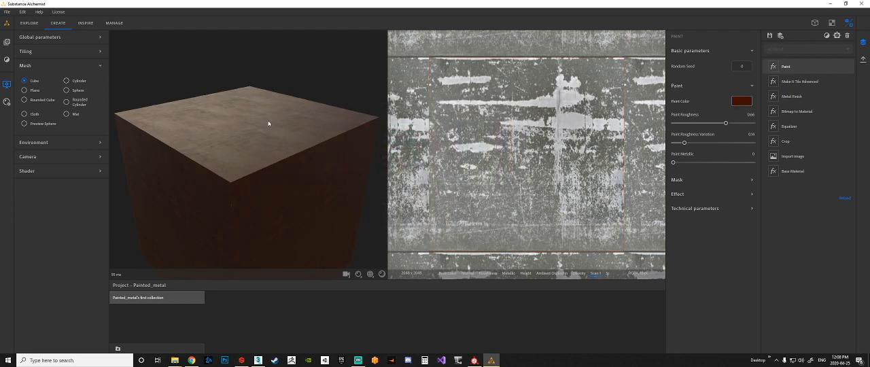
- Lower the Paint Roughness and its variation so the red cube looks glossier
drag(269, 123, 343, 136)
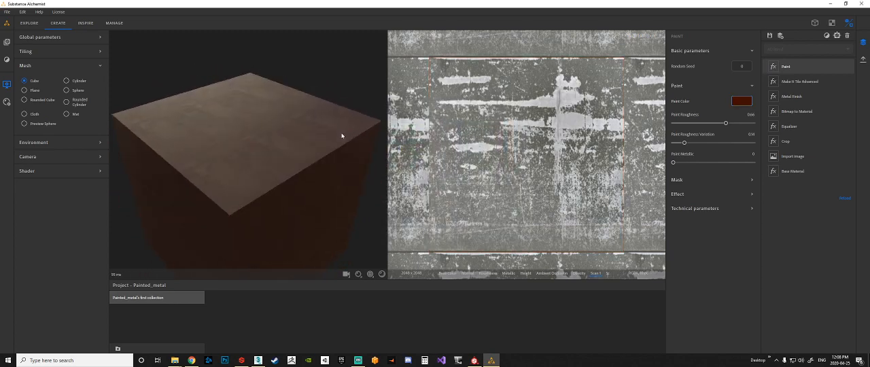
drag(685, 143, 681, 142)
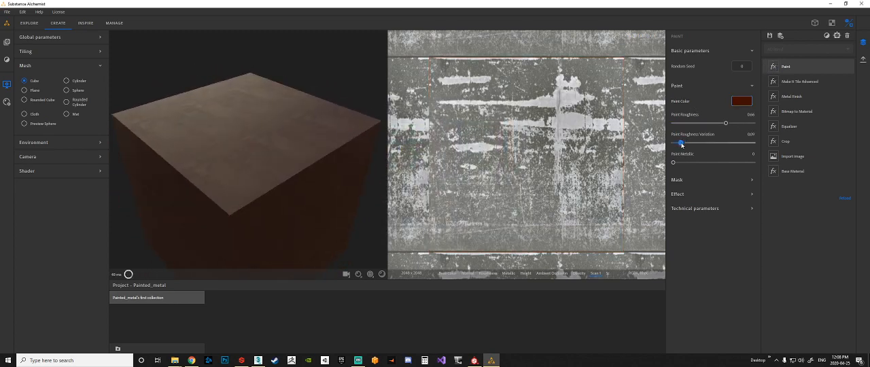
drag(683, 141, 678, 142)
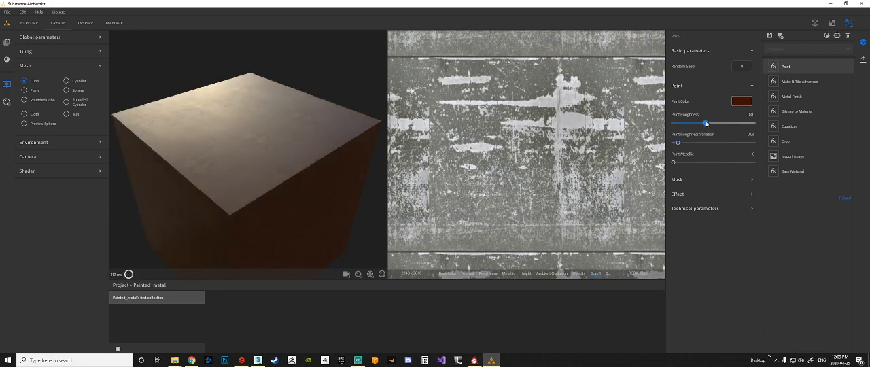
drag(707, 122, 707, 122)
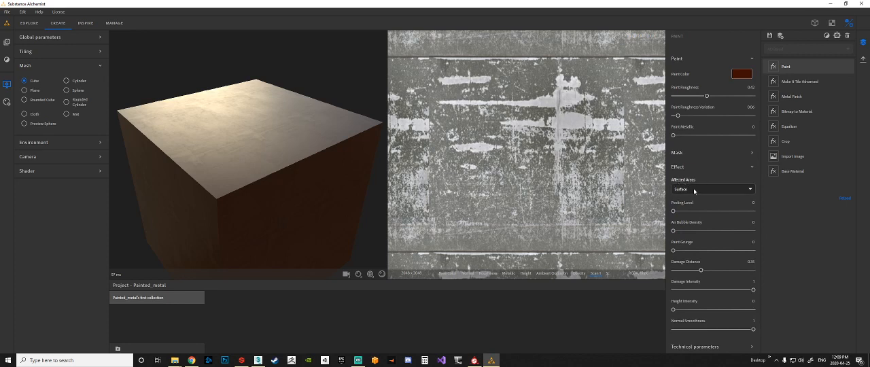
- Try the effect's Affected Areas on Cavities, then set it back to Surface
click(712, 189)
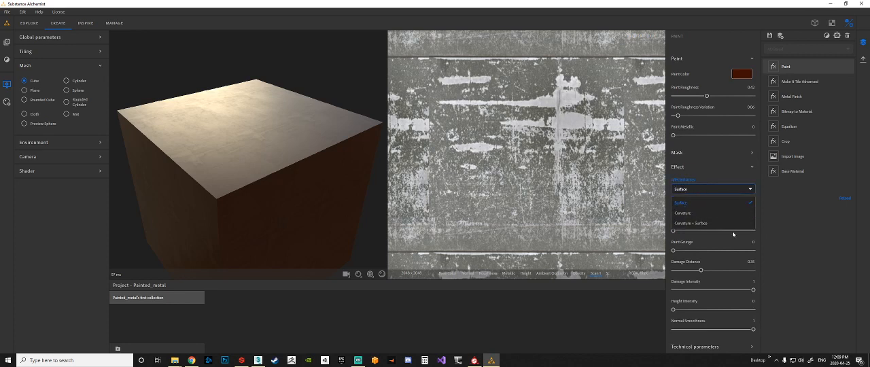
mouse_move(696, 217)
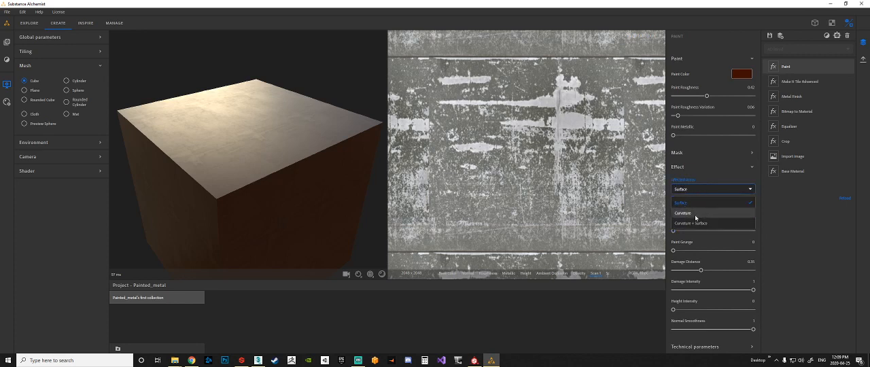
click(682, 212)
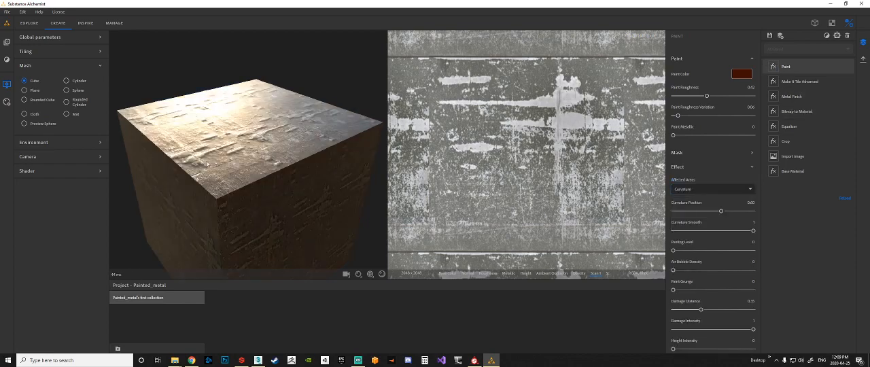
drag(207, 163, 283, 187)
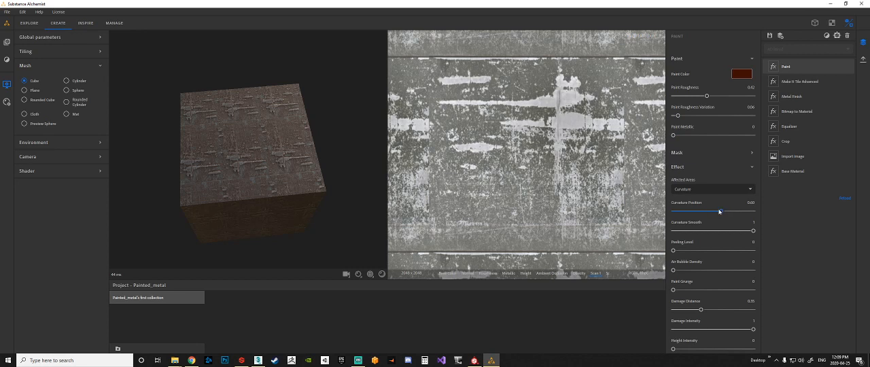
click(712, 189)
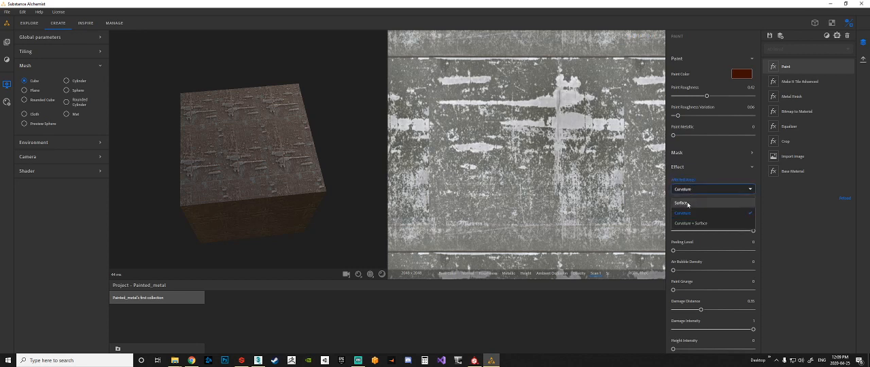
click(682, 204)
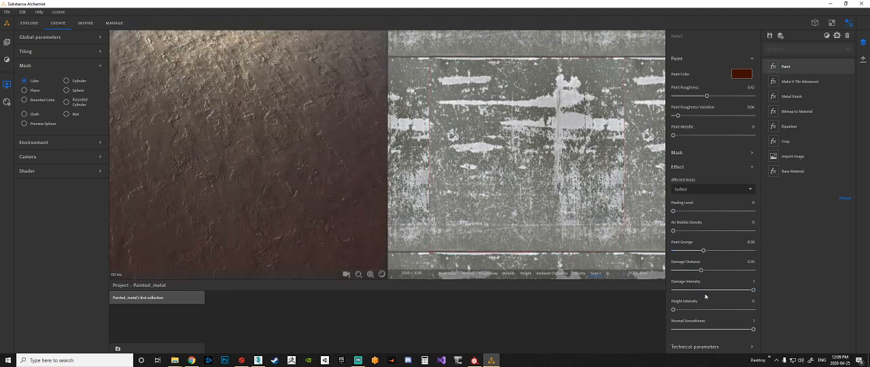
- Increase the amount of air bubbles in the paint
drag(673, 231, 680, 231)
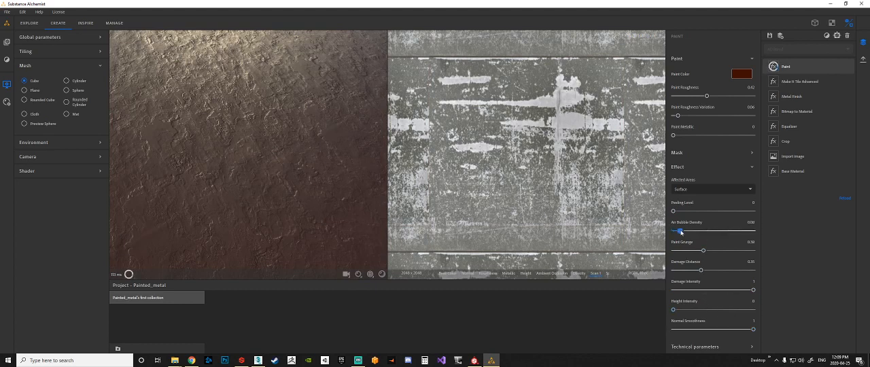
drag(680, 231, 726, 231)
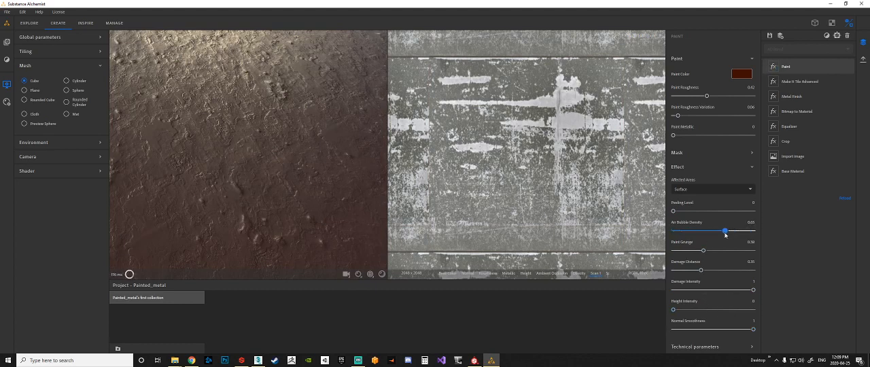
drag(726, 231, 729, 231)
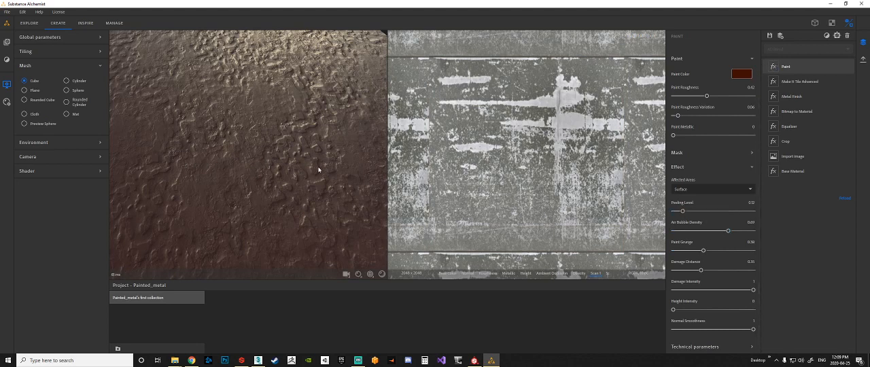
- Raise the Peeling Level so bare grey metal shows through the red paint
drag(682, 212, 696, 212)
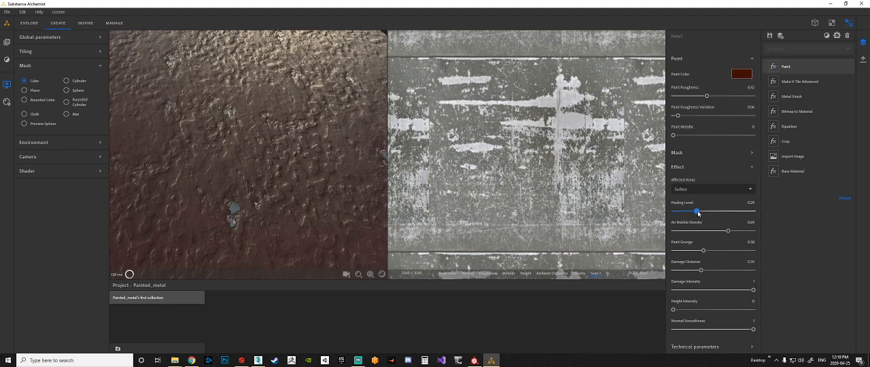
drag(696, 212, 707, 212)
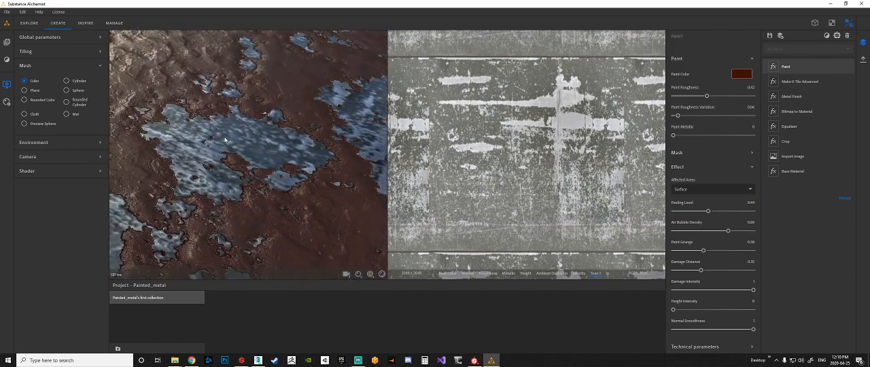
drag(707, 212, 713, 212)
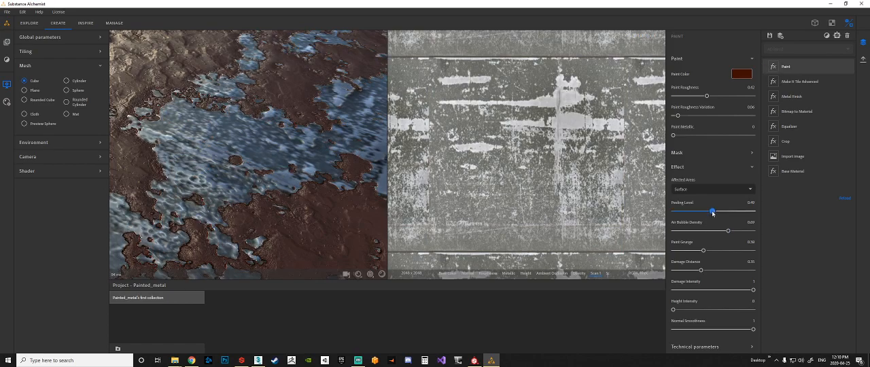
drag(712, 212, 704, 212)
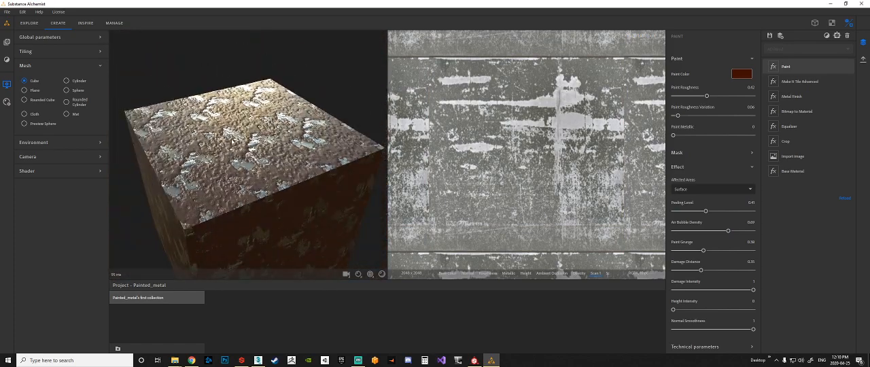
drag(252, 136, 231, 190)
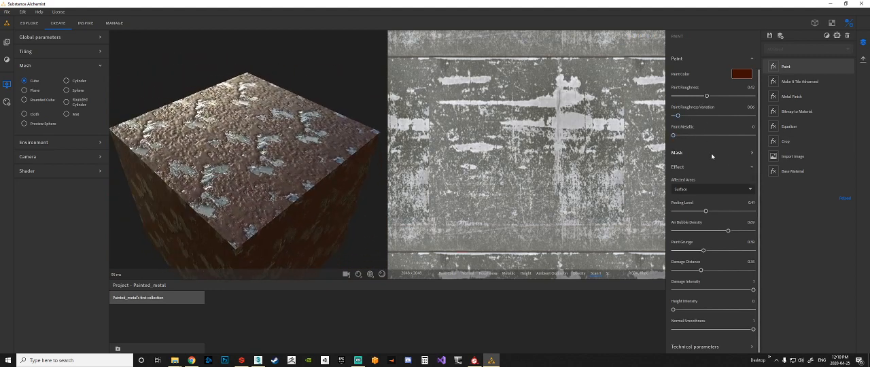
- Try green, dark red, purple and blue paint colours before settling on a brighter orange-red
click(742, 73)
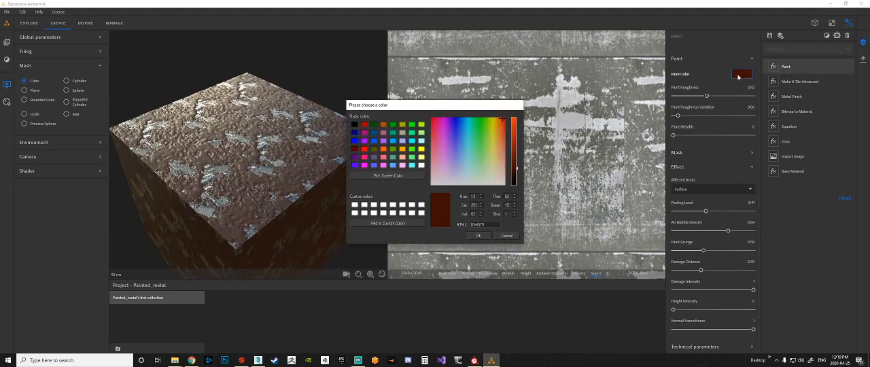
click(487, 128)
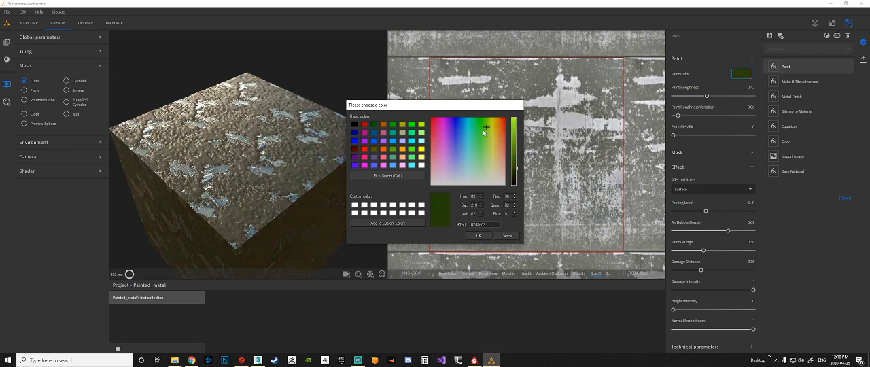
click(431, 136)
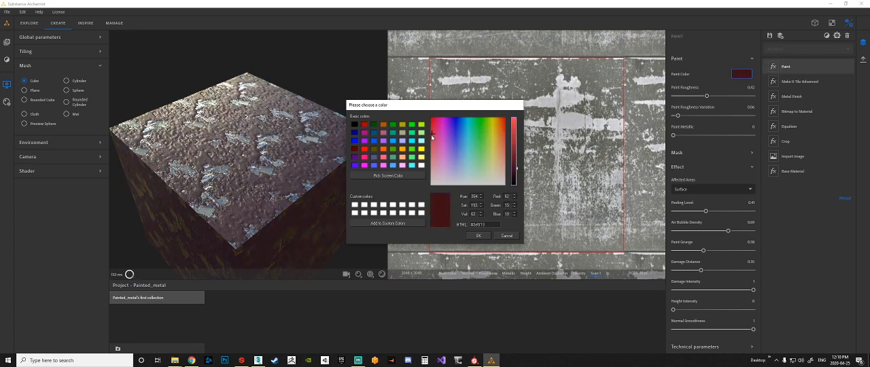
click(435, 125)
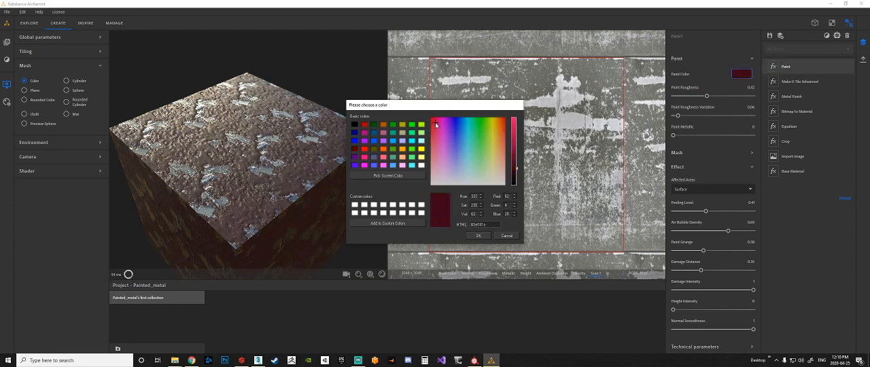
click(440, 170)
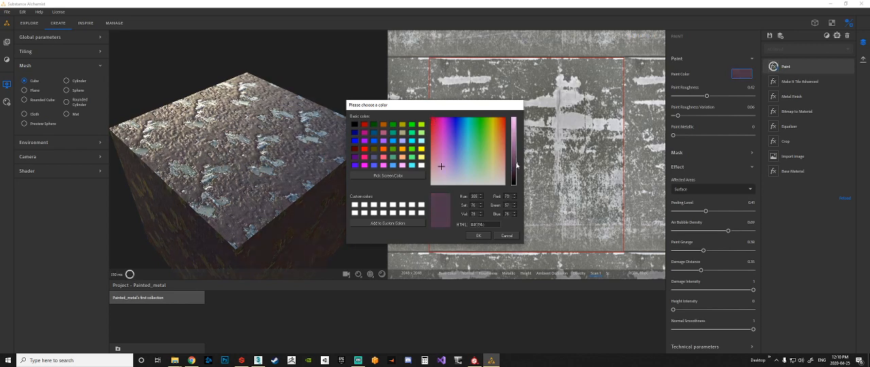
click(463, 152)
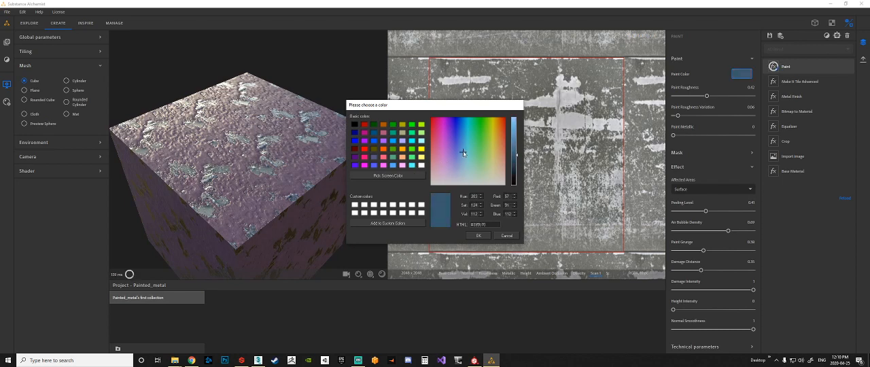
click(497, 128)
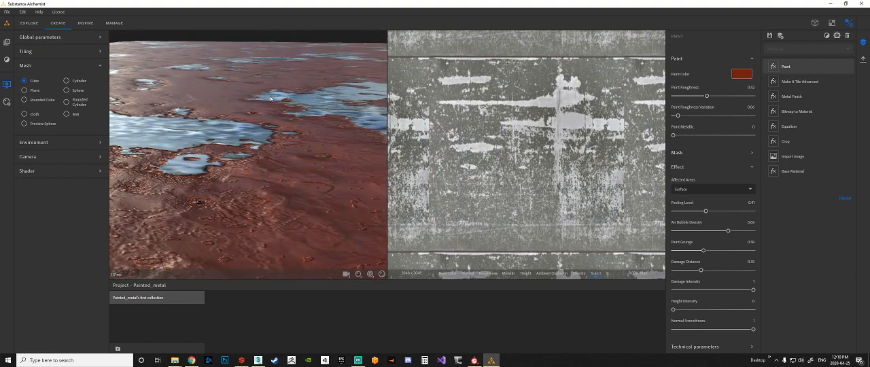
mouse_move(763, 308)
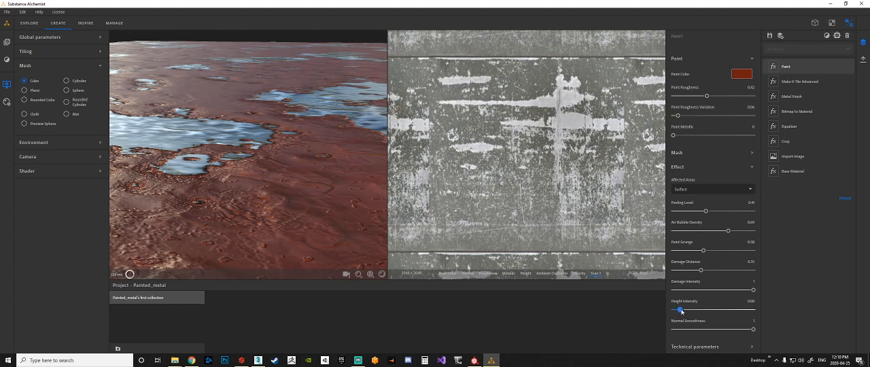
- Raise the paint's Height Intensity to a moderately high value after testing the maximum
drag(680, 310, 707, 310)
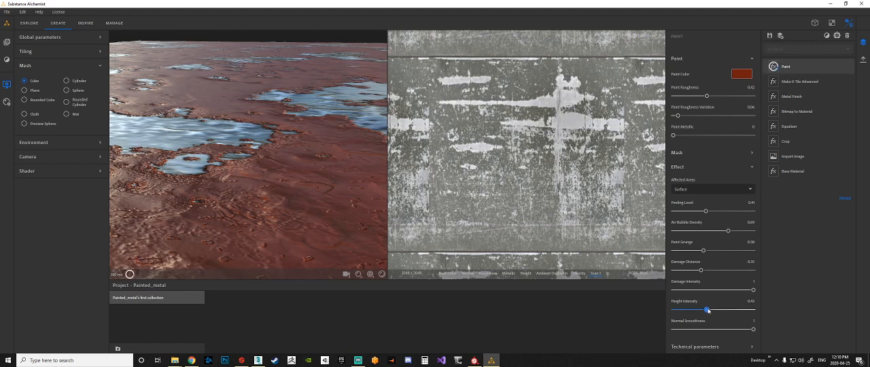
drag(707, 310, 753, 310)
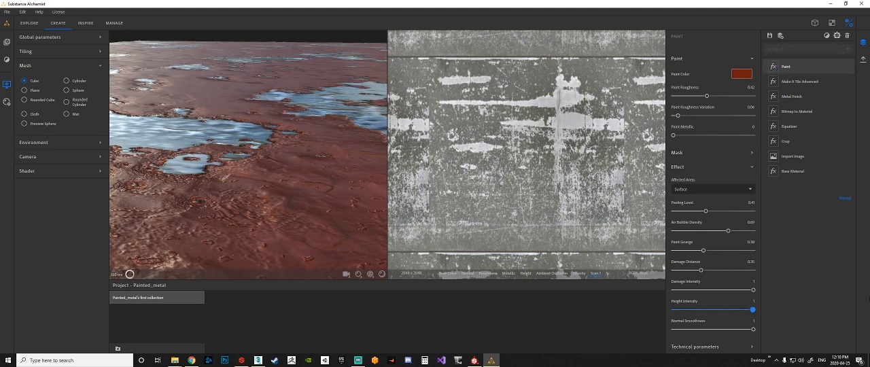
drag(753, 310, 722, 310)
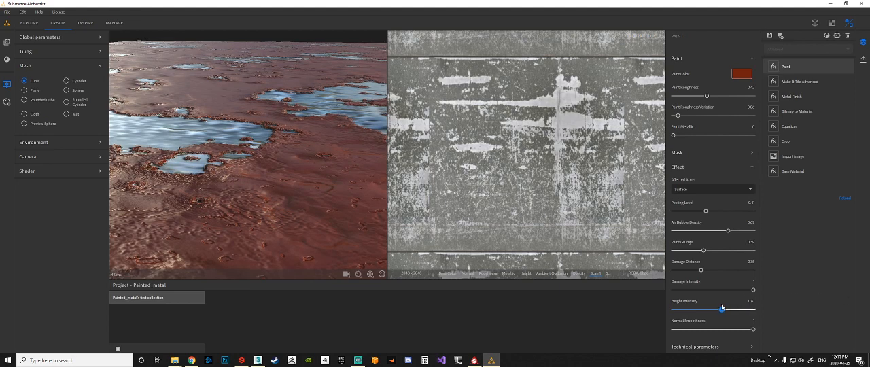
drag(704, 309, 718, 309)
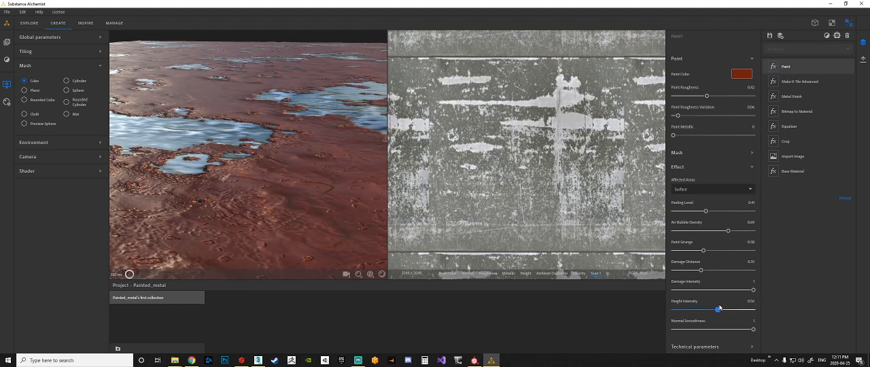
drag(718, 310, 720, 310)
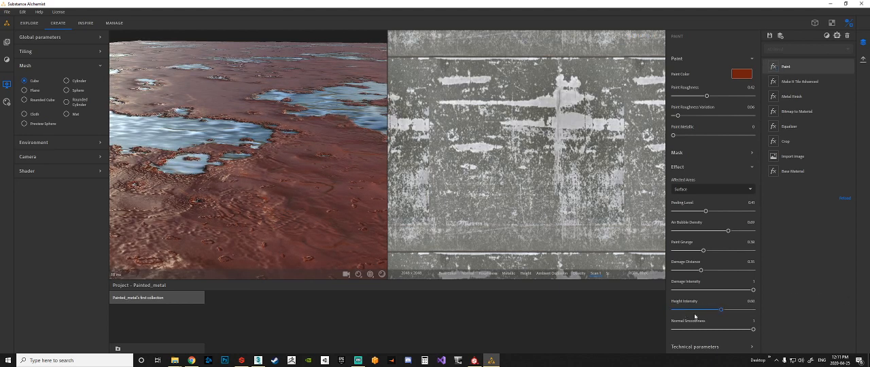
scroll(down, 3)
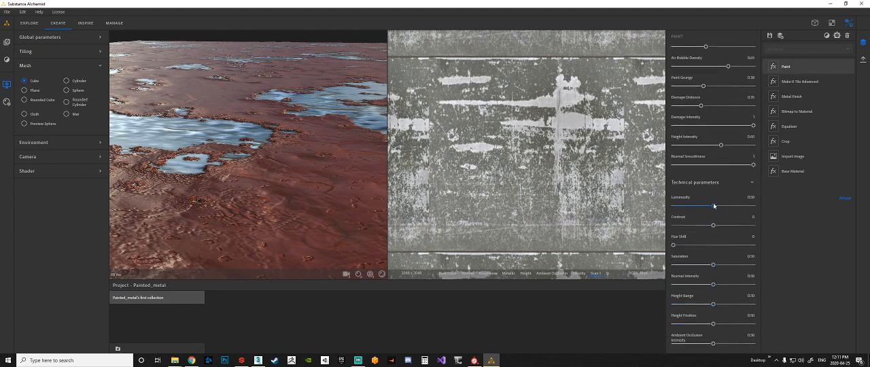
- Tune the paint colour's Luminosity and Contrast under Technical Parameters
drag(715, 207, 693, 207)
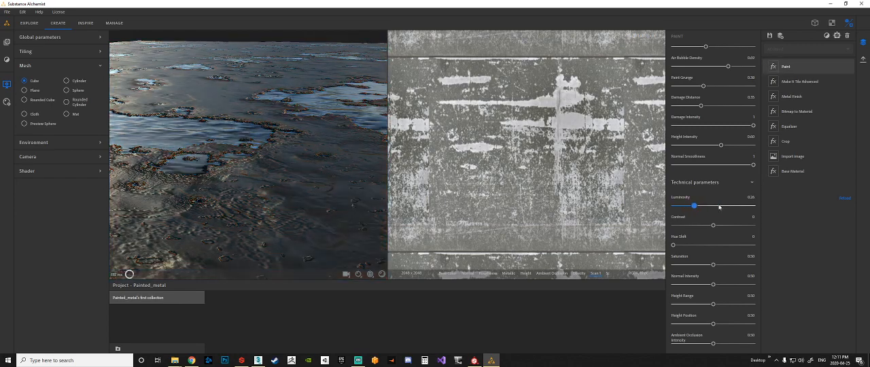
drag(693, 207, 725, 206)
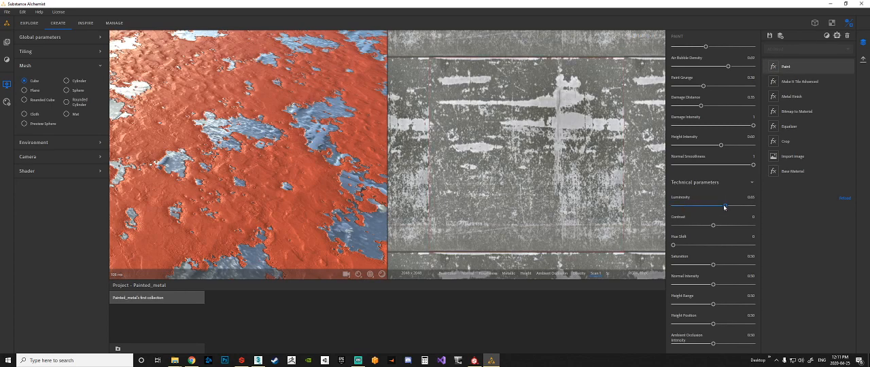
drag(725, 205, 717, 206)
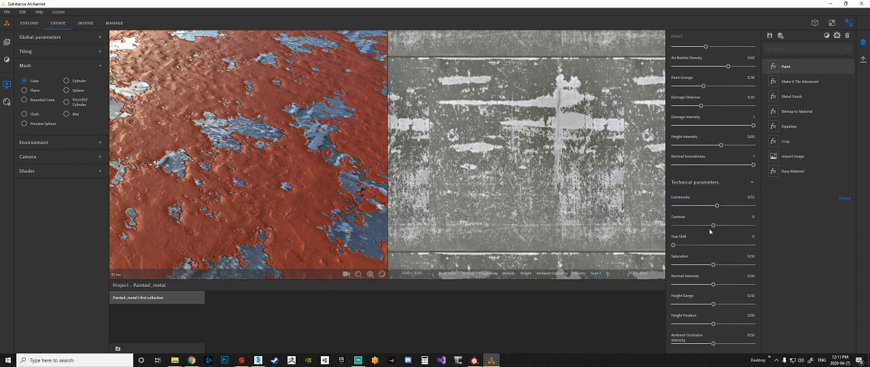
drag(675, 245, 696, 245)
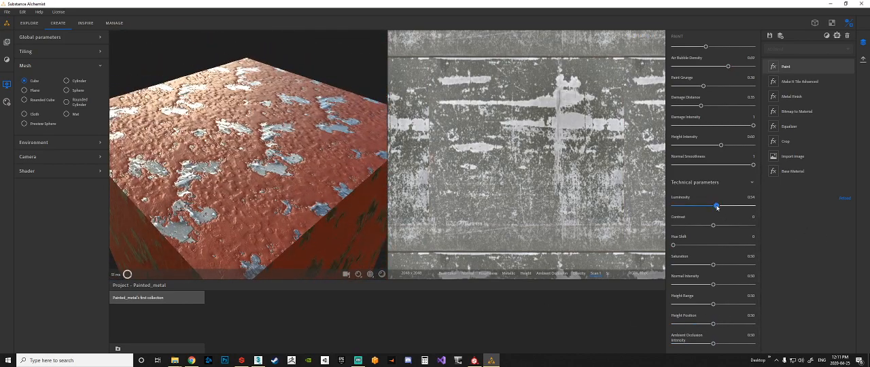
drag(717, 205, 715, 206)
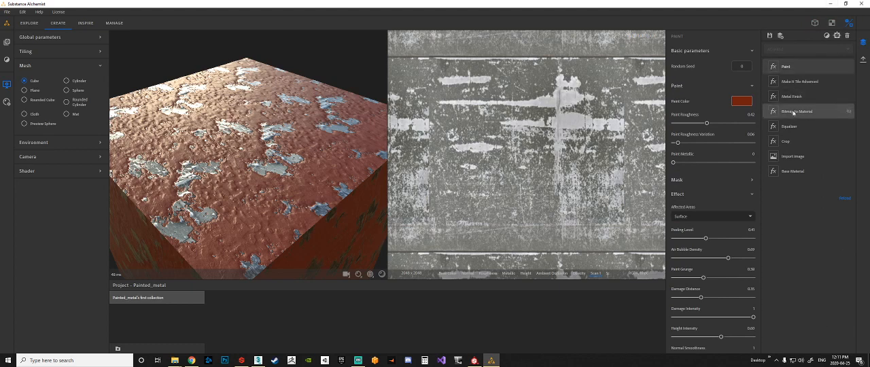
click(794, 95)
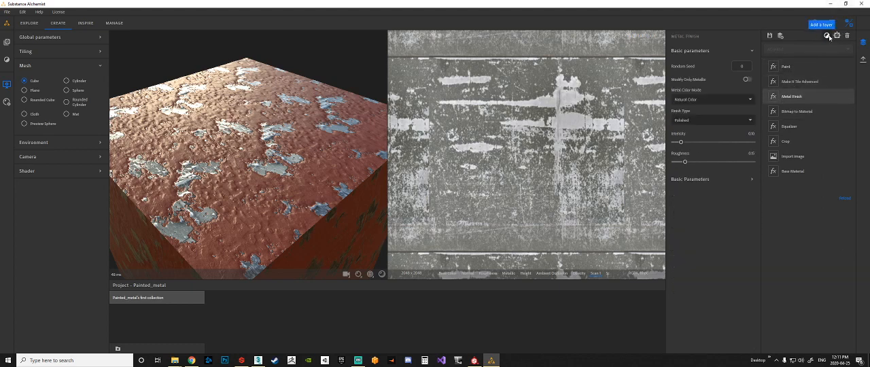
click(828, 36)
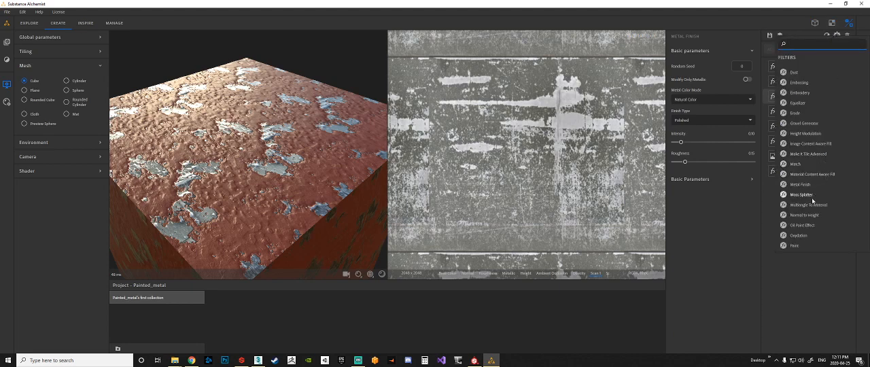
- Scroll the Filters list down to reach the Rust filter
scroll(down, 3)
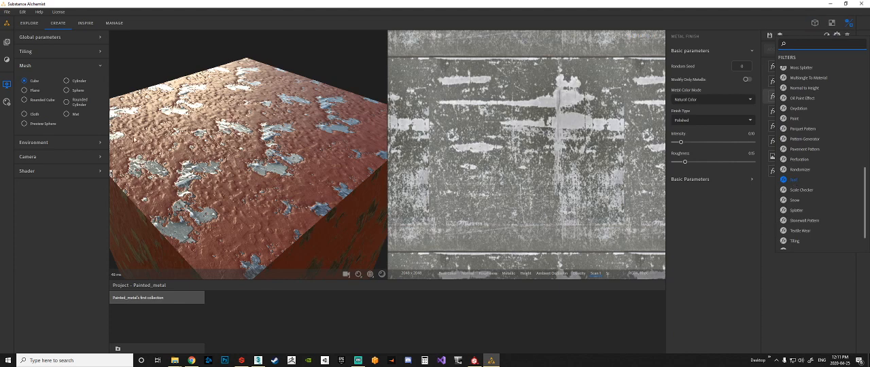
mouse_move(282, 155)
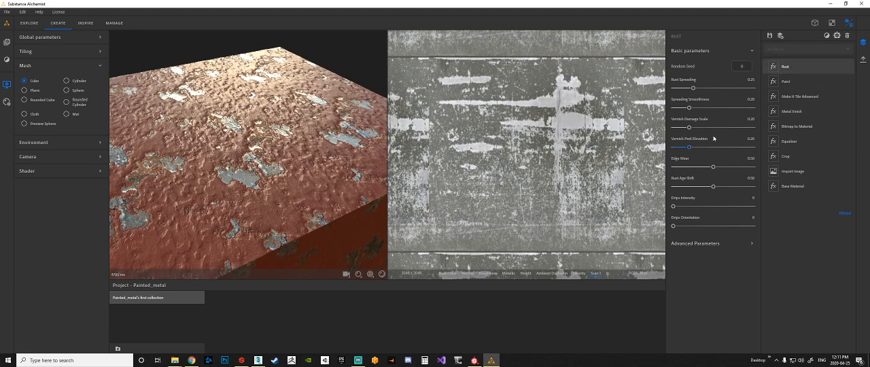
- Raise the rust spreading and enlarge the rust and paint damage scales for bigger patches
drag(694, 87, 698, 87)
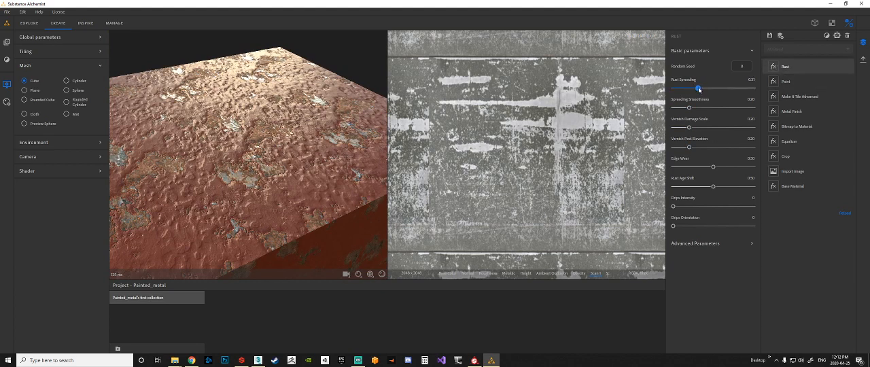
drag(699, 88, 696, 88)
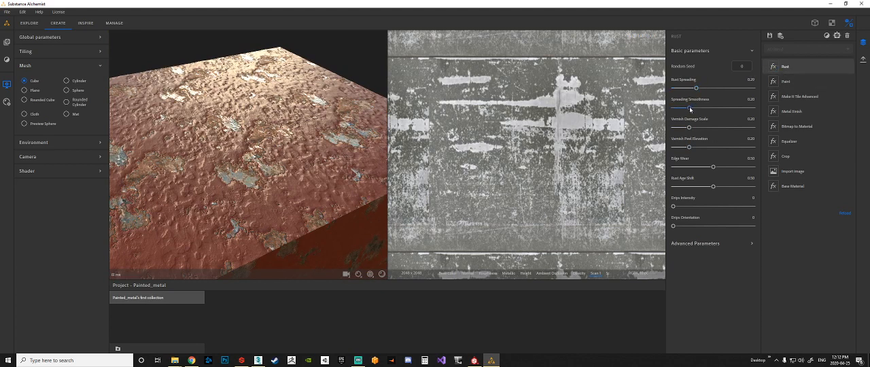
drag(687, 107, 680, 107)
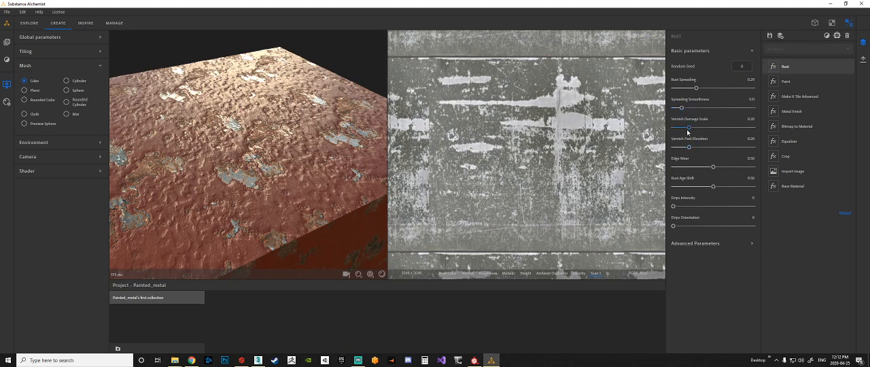
mouse_move(691, 131)
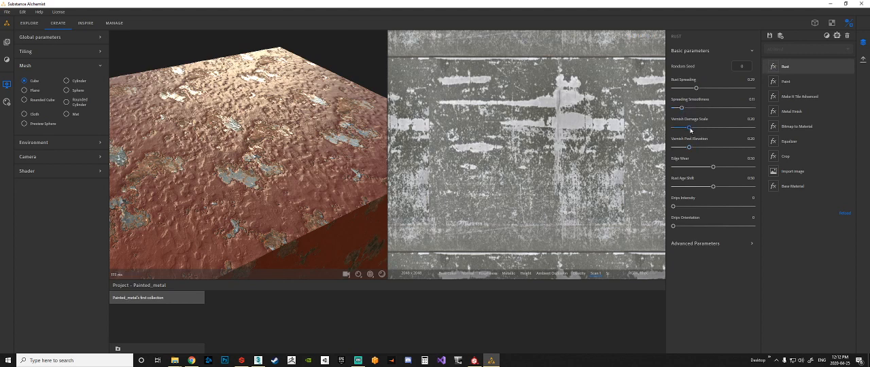
drag(684, 126, 697, 126)
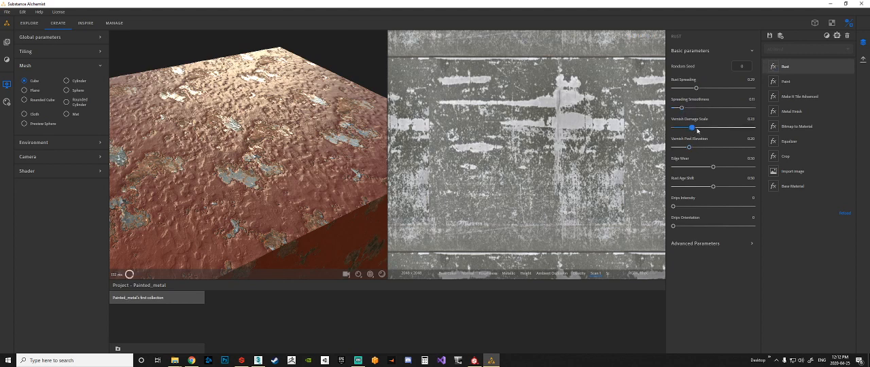
drag(688, 127, 701, 126)
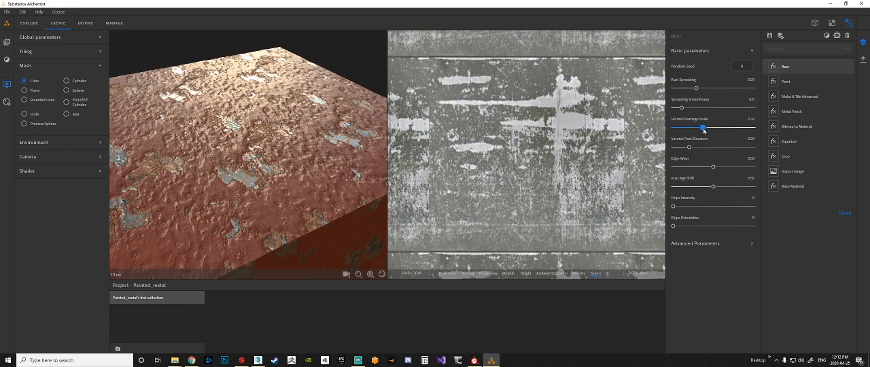
drag(705, 126, 704, 127)
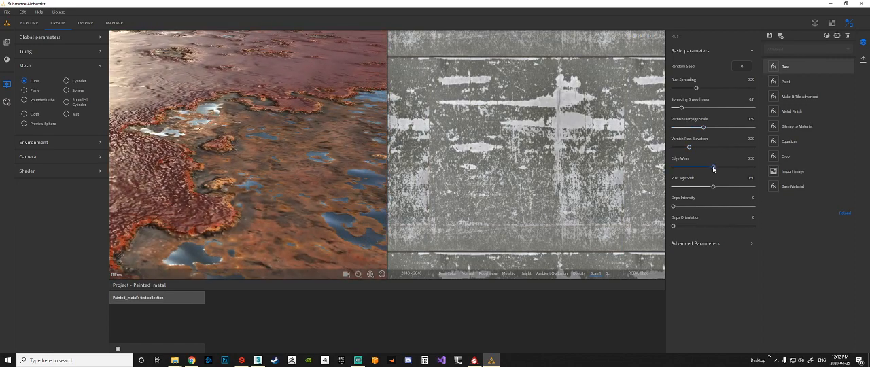
- Increase rust edge wear and shift the rust age so corrosion breaks through along edges
drag(713, 165, 715, 166)
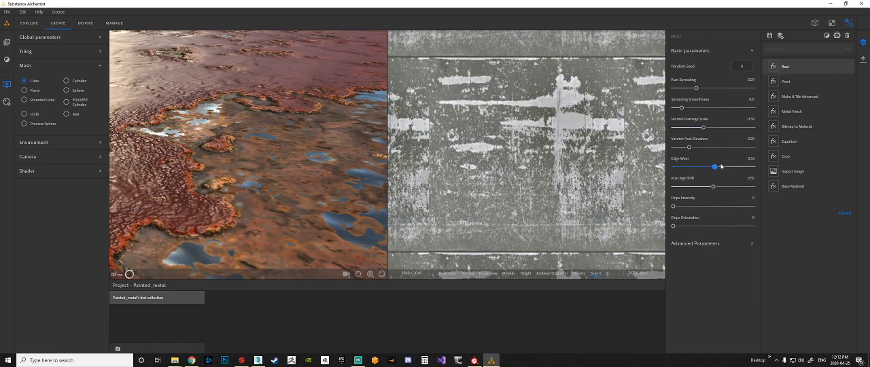
drag(713, 166, 735, 166)
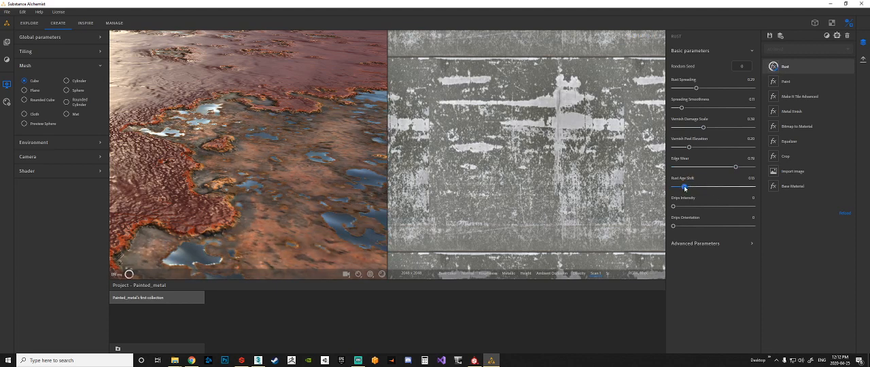
drag(682, 188, 747, 188)
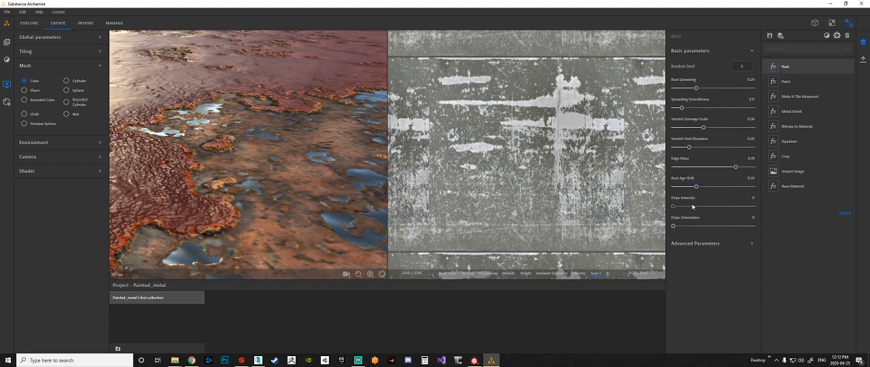
- Add rust drips, setting their intensity and orientation to form streaks down the paint
drag(674, 207, 699, 207)
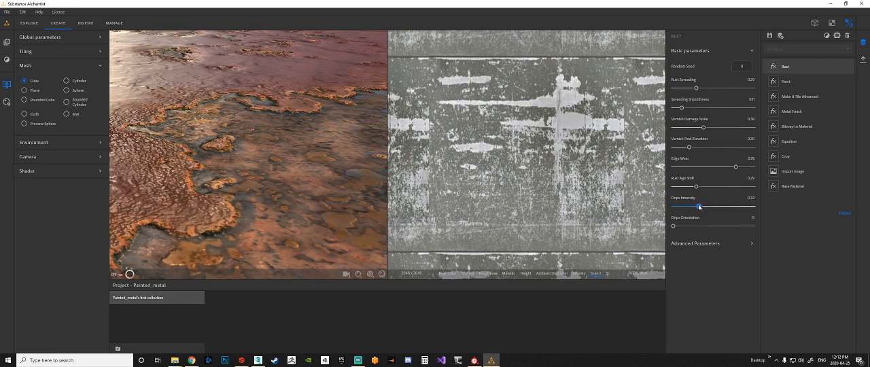
drag(699, 207, 693, 207)
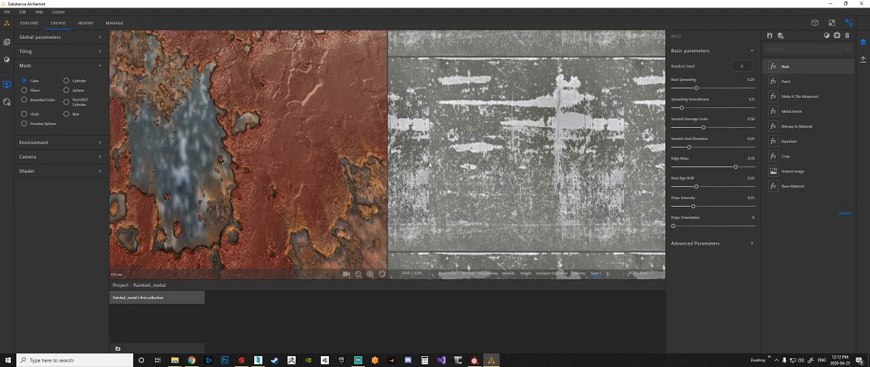
drag(674, 226, 688, 226)
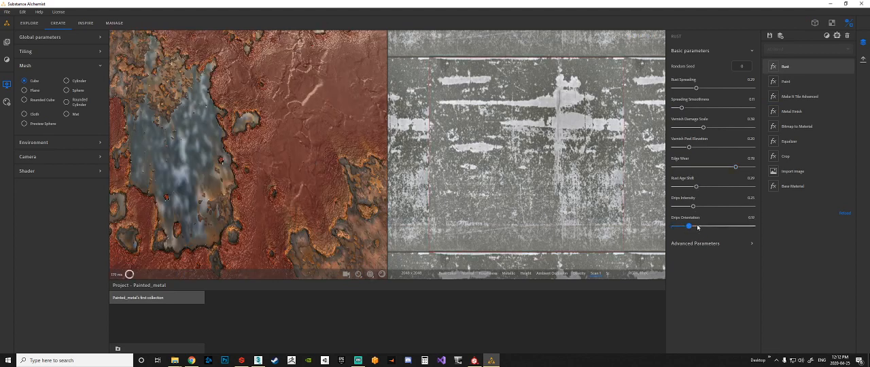
drag(699, 226, 696, 226)
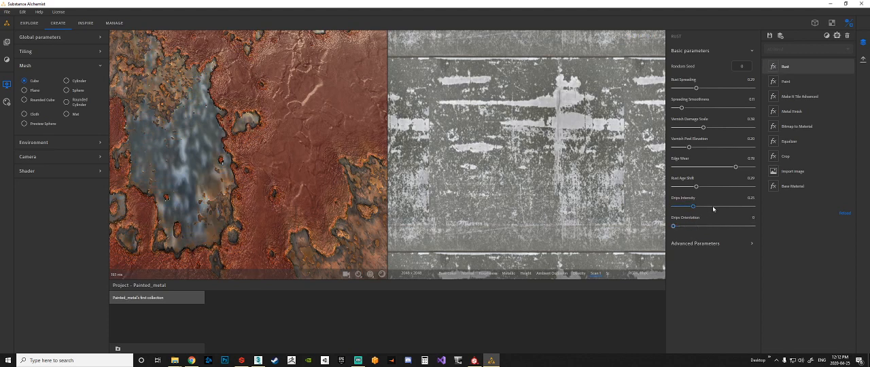
drag(692, 207, 705, 207)
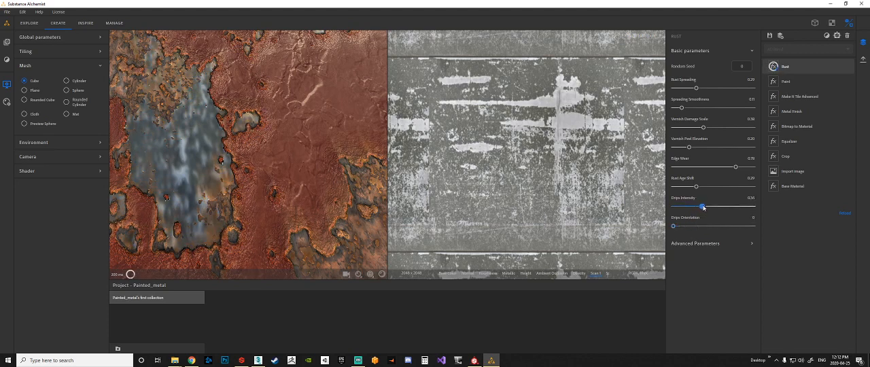
drag(703, 207, 712, 207)
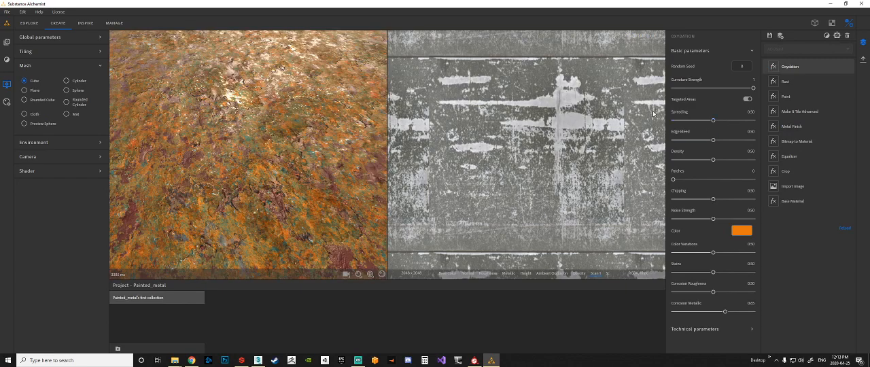
- Lower the oxidation spreading and edge wear, and tune its pattern amount for patchy oxidation
drag(712, 120, 701, 120)
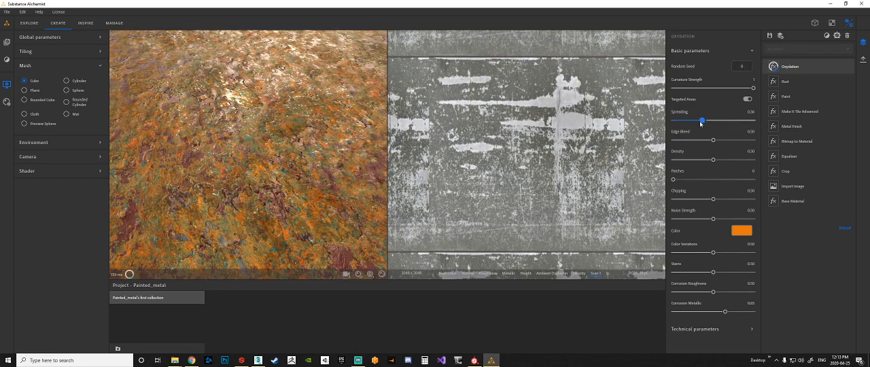
drag(700, 120, 675, 120)
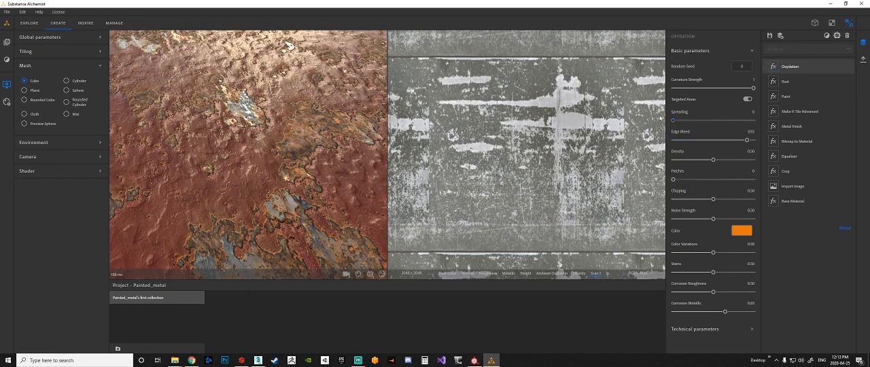
drag(746, 140, 685, 140)
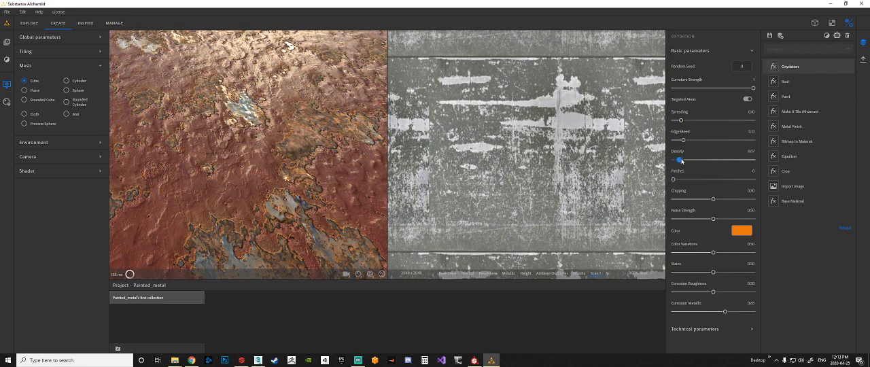
drag(680, 160, 682, 160)
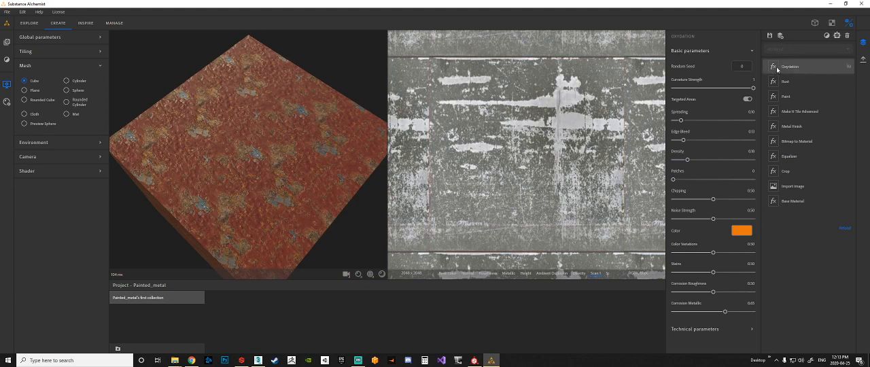
mouse_move(797, 94)
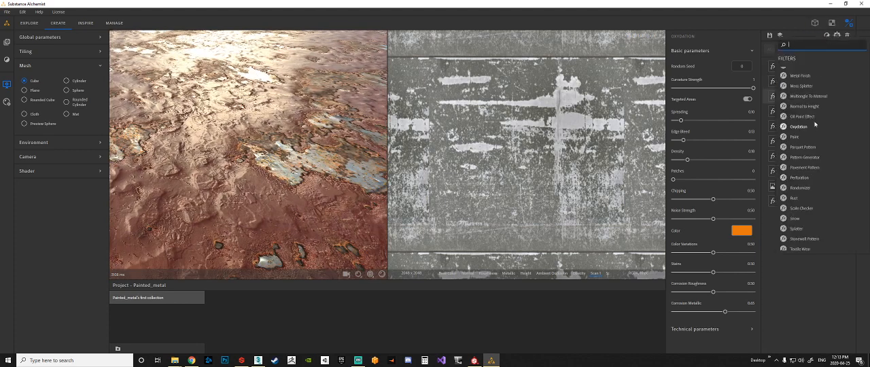
- Scroll the Filters list down to find another filter to add
scroll(down, 3)
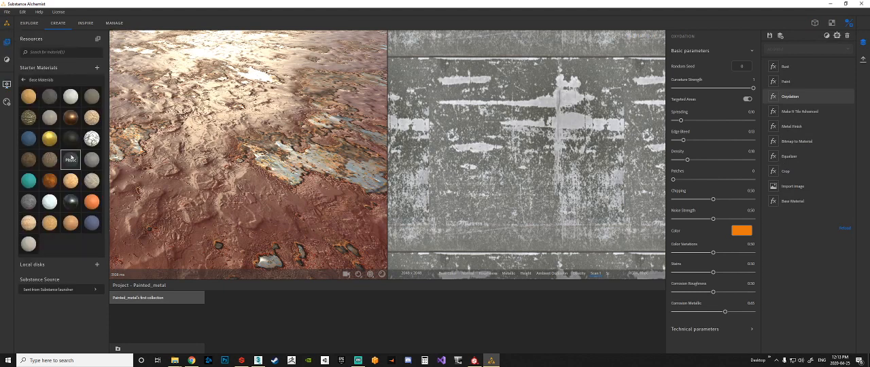
mouse_move(71, 223)
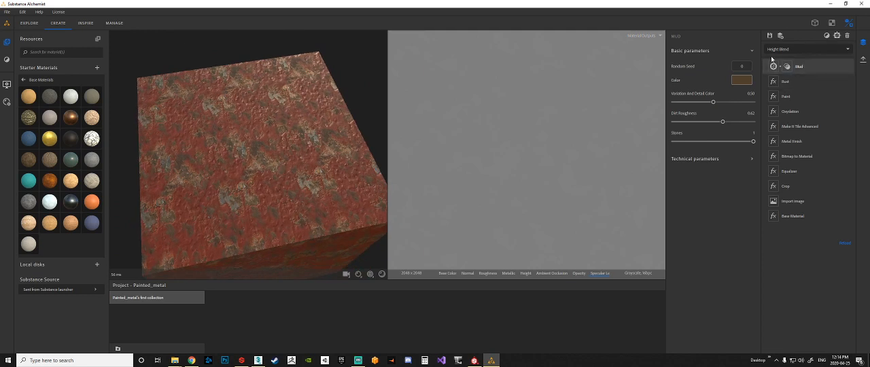
- Select the newly added top filter and raise its strength
click(800, 66)
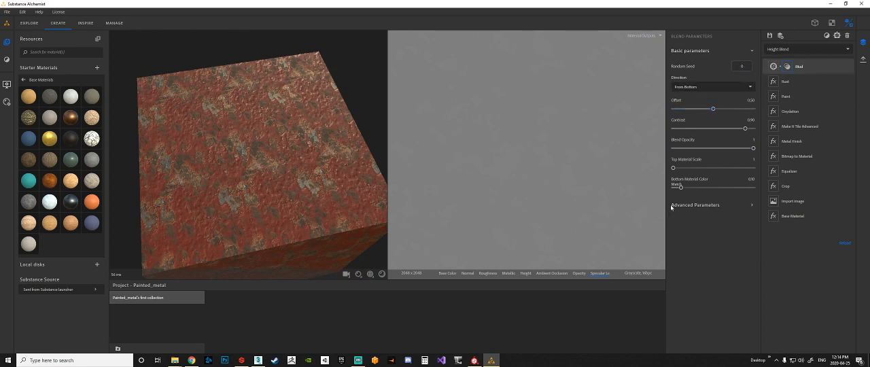
drag(677, 188, 715, 187)
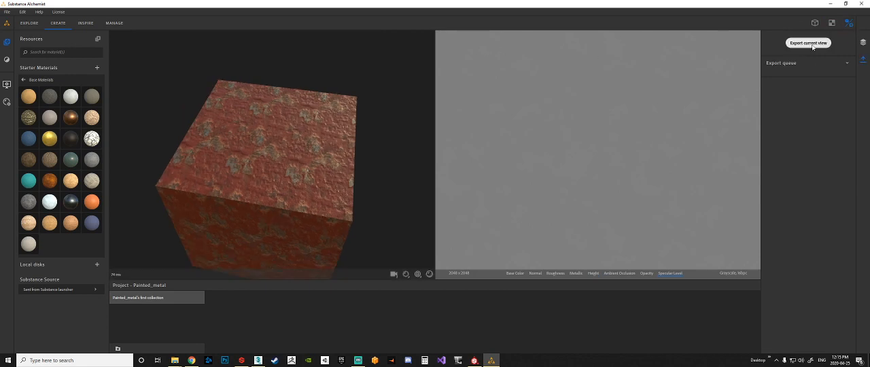
- Name the export 'Painted_metal' and choose the Substance archive (.sbsar) format
click(808, 43)
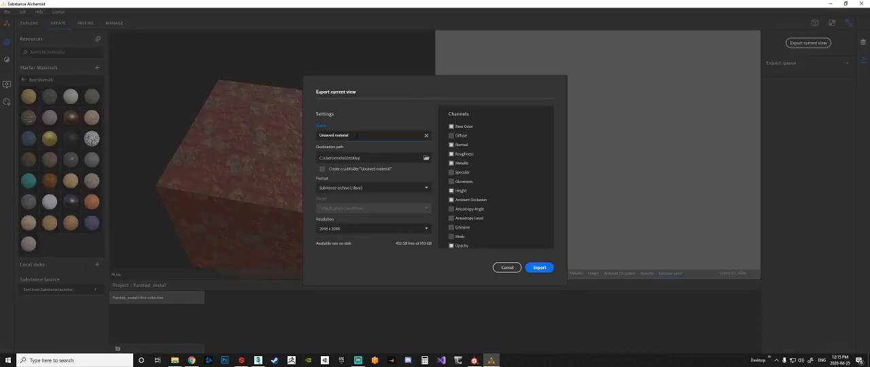
text(Painted_metal)
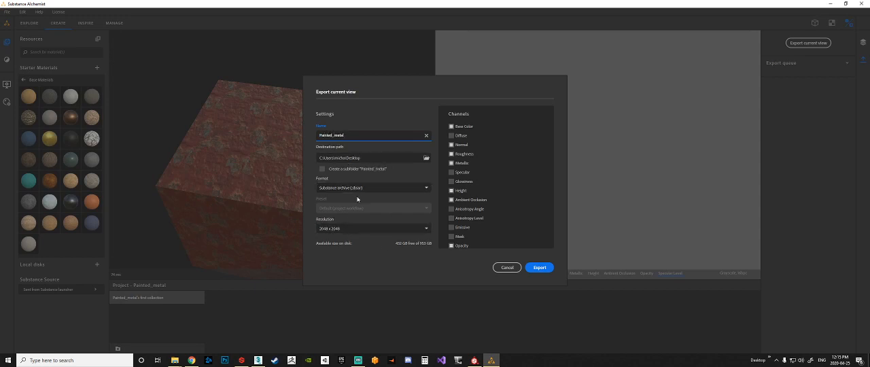
click(372, 188)
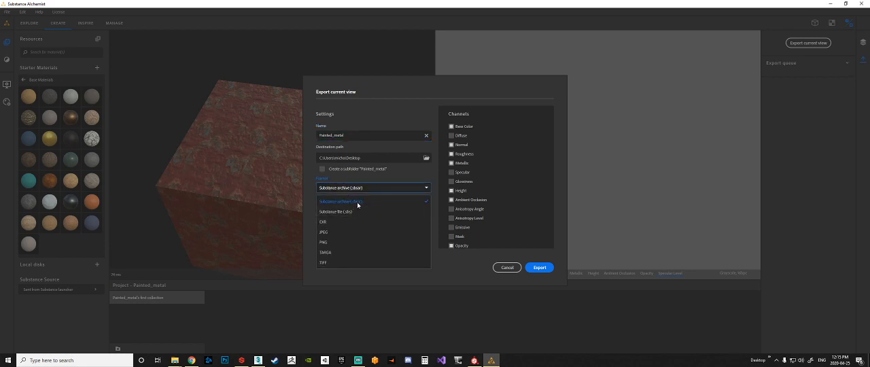
click(538, 266)
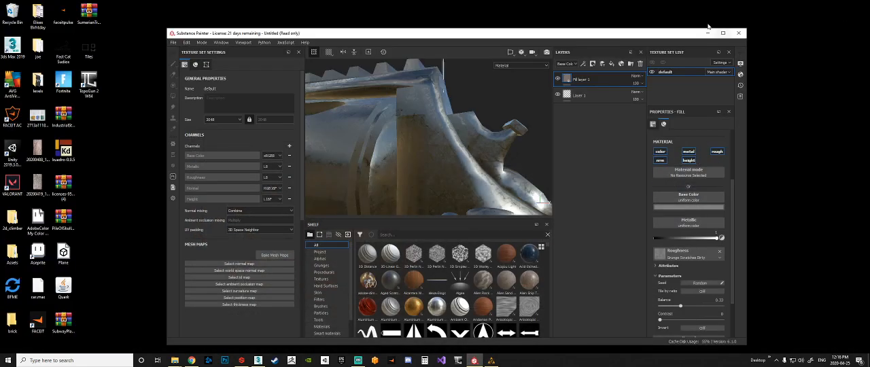
- Import the Painted_metal .sbsar into the current Substance Painter project
click(723, 33)
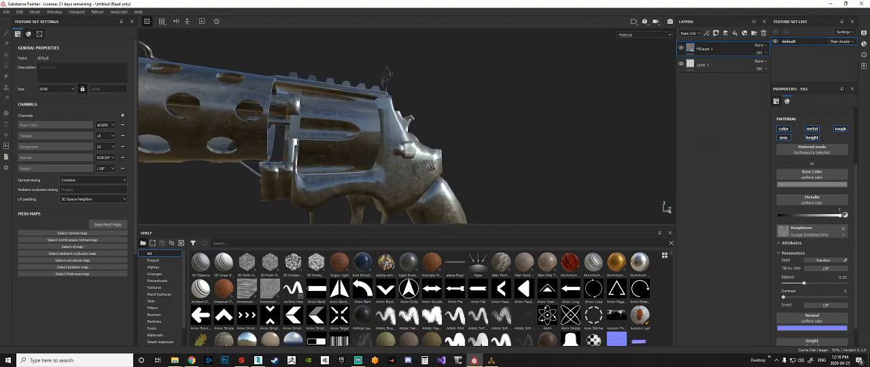
click(491, 360)
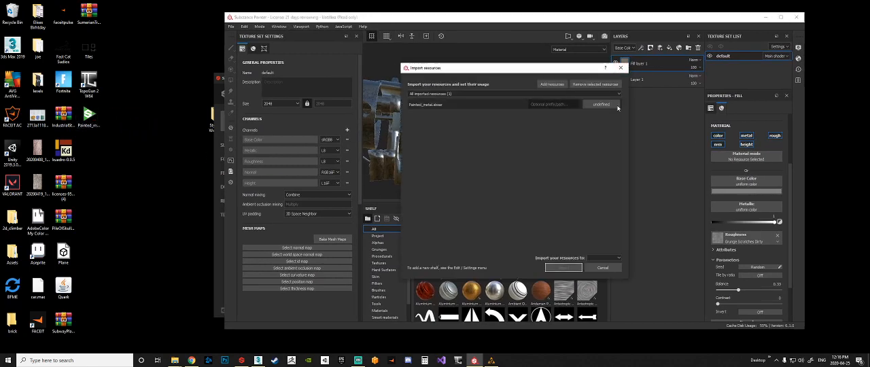
click(601, 103)
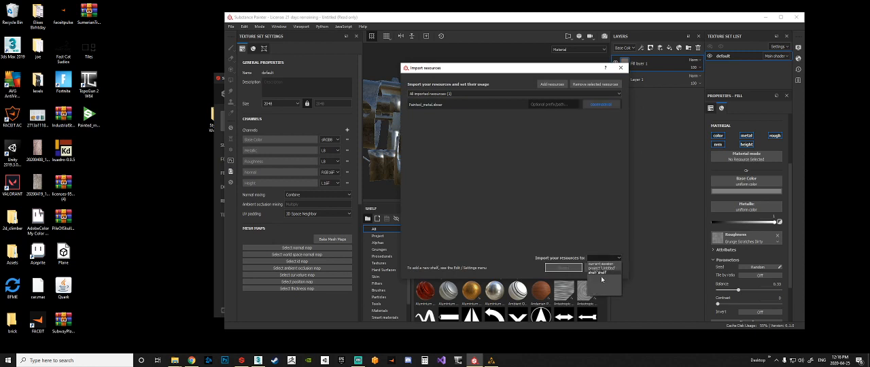
click(603, 258)
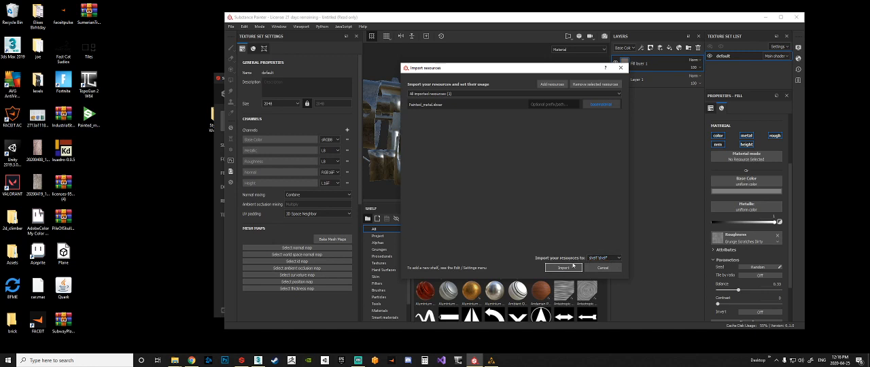
click(563, 266)
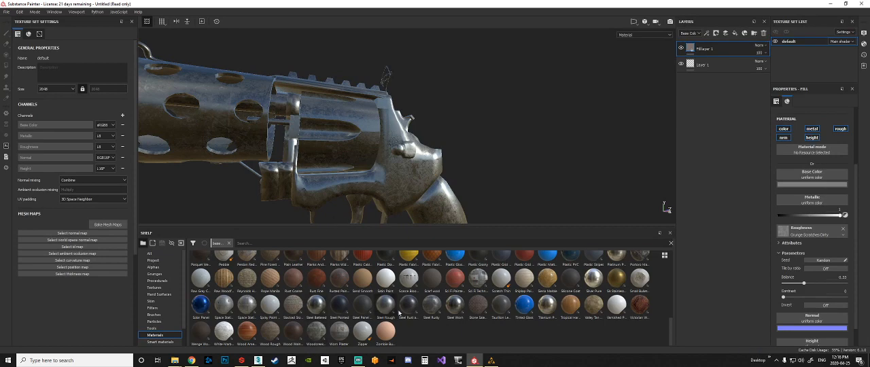
- Apply the imported Painted_metal material from the shelf onto the revolver as a new layer
scroll(down, 3)
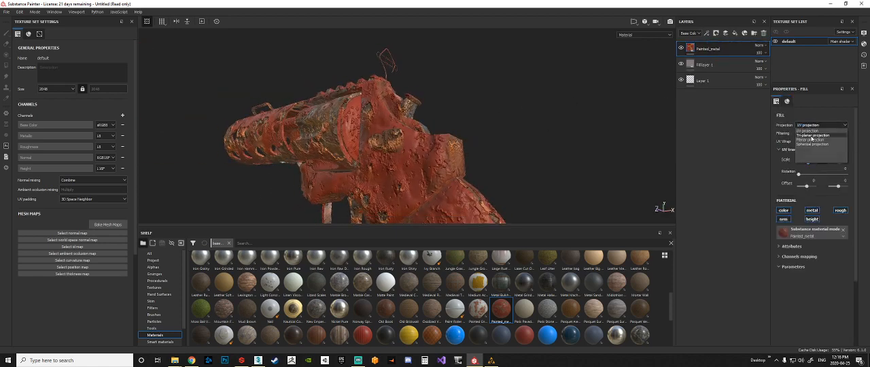
click(810, 134)
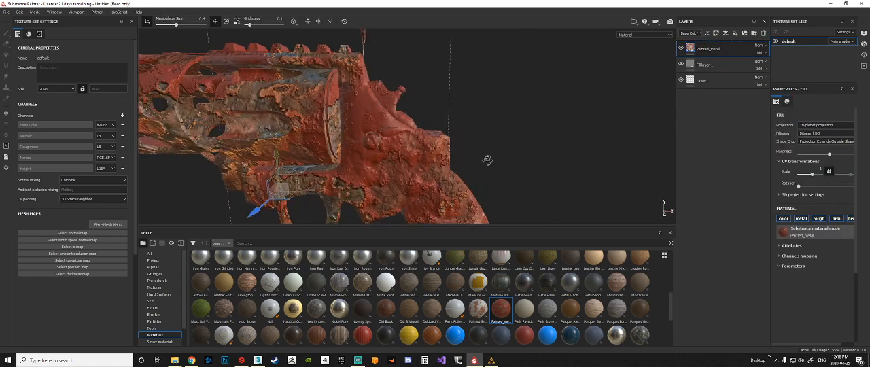